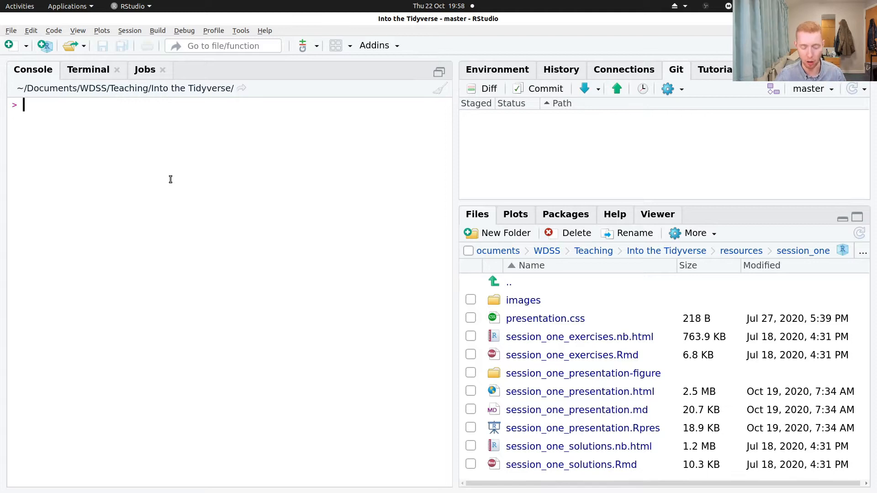
# - Evaluate 1 + 2 in the console to get 3
pyautogui.write('1 + 2')
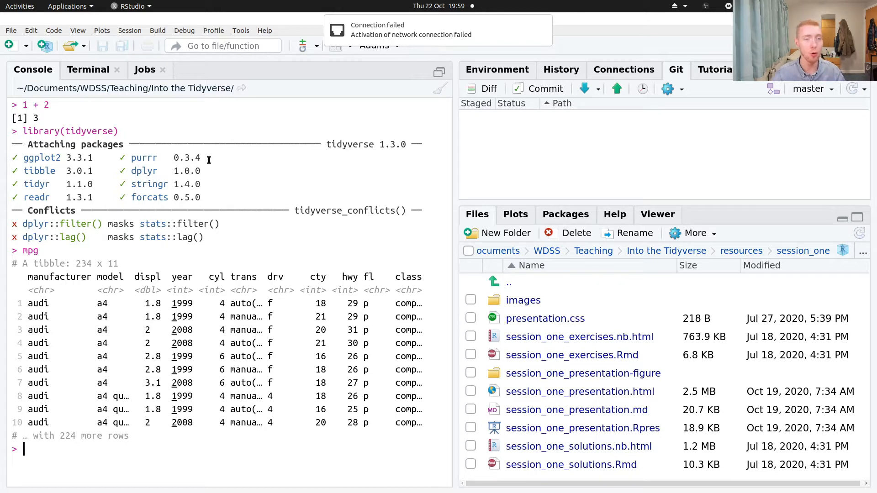
pyautogui.moveTo(270, 168)
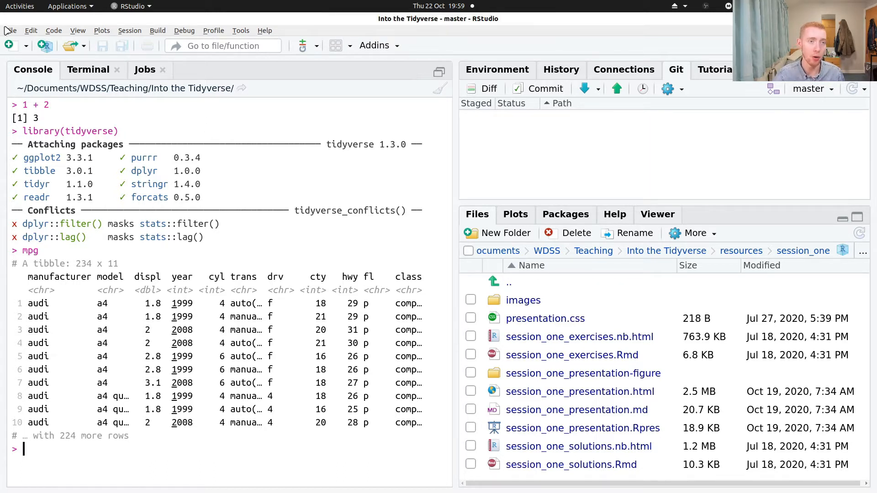
pyautogui.click(8, 30)
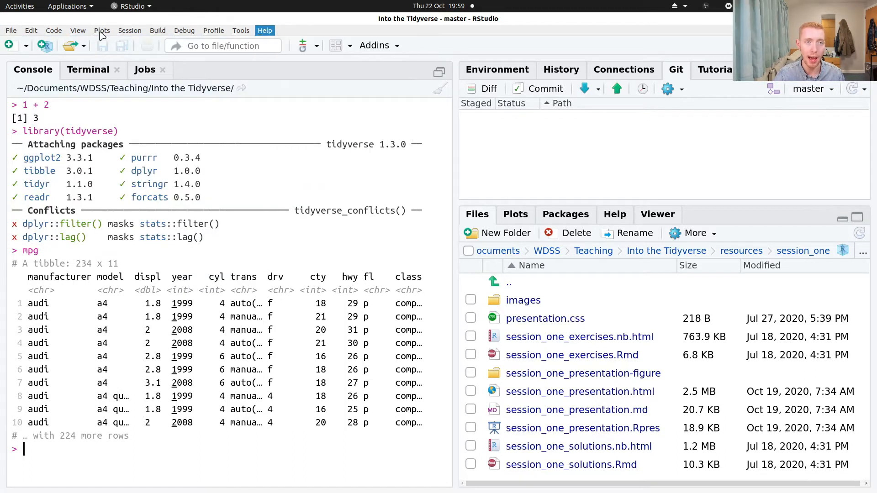
# - Create a new blank R script from the File menu
pyautogui.click(11, 30)
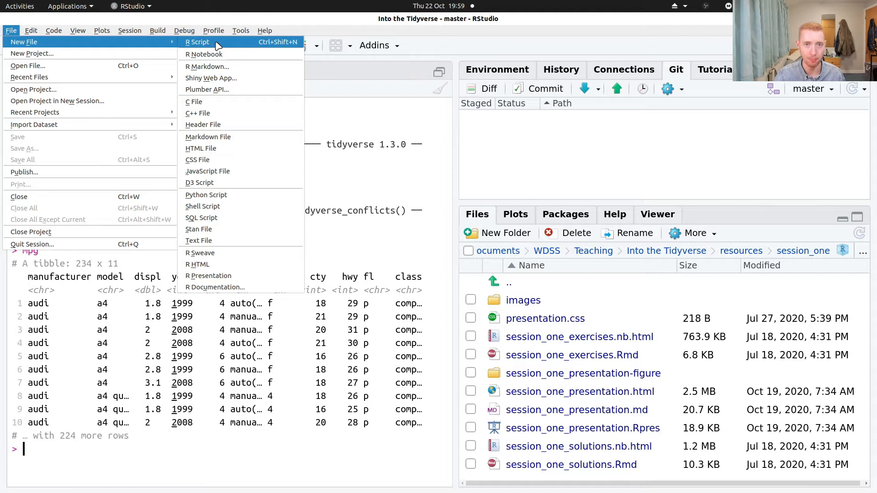
pyautogui.click(197, 42)
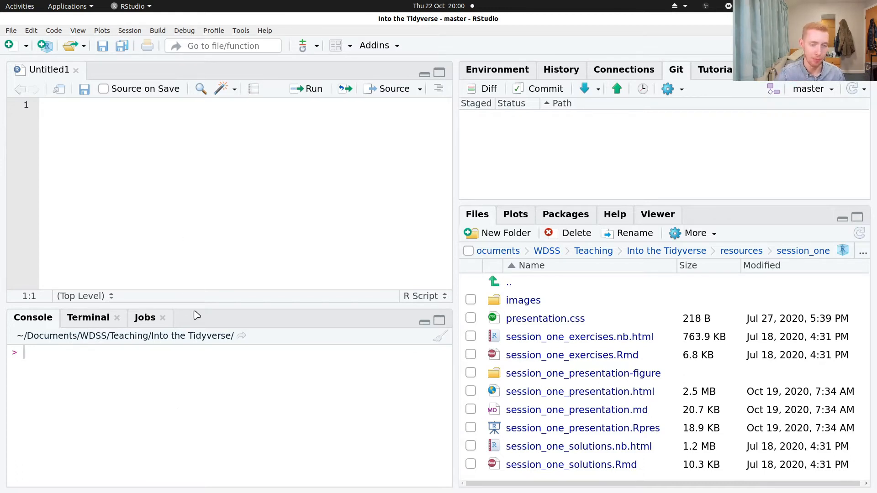
# - Print mpg in the console, then evaluate (1 + 2 entered across two lines to get 3
pyautogui.write('mpg')
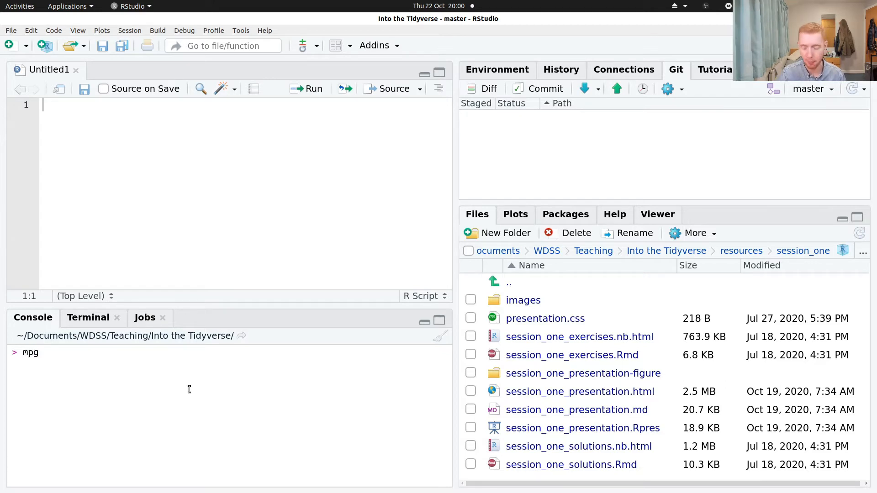
pyautogui.press('Return')
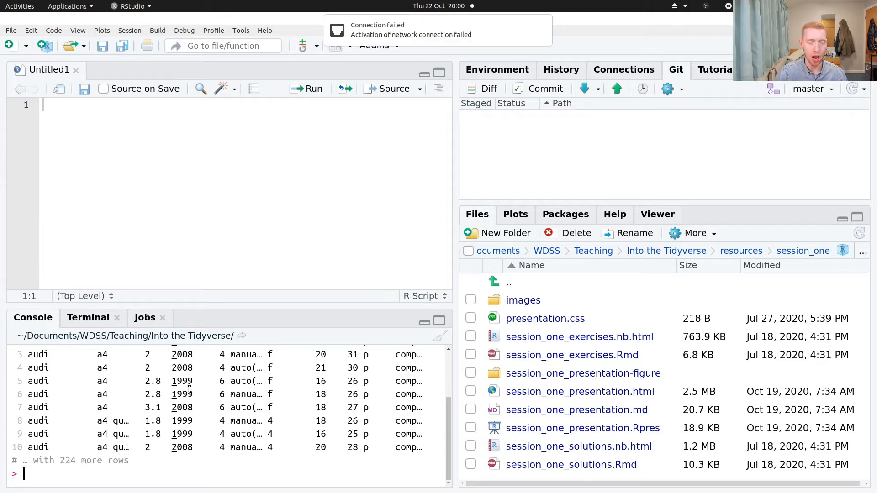
pyautogui.write('(')
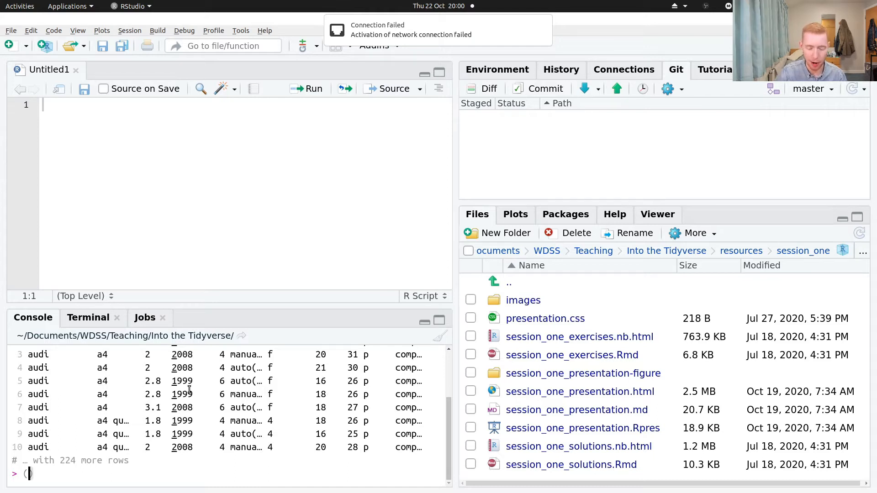
pyautogui.write('1 + 2')
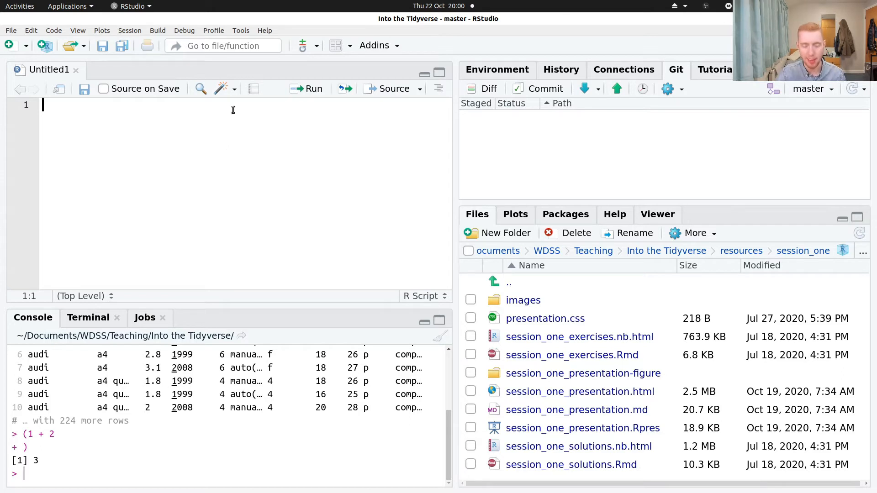
# - Write mpg and ggplot(mpg) + geom_point(aes(x = hwy, y = cty)) into the script
pyautogui.write('mpg')
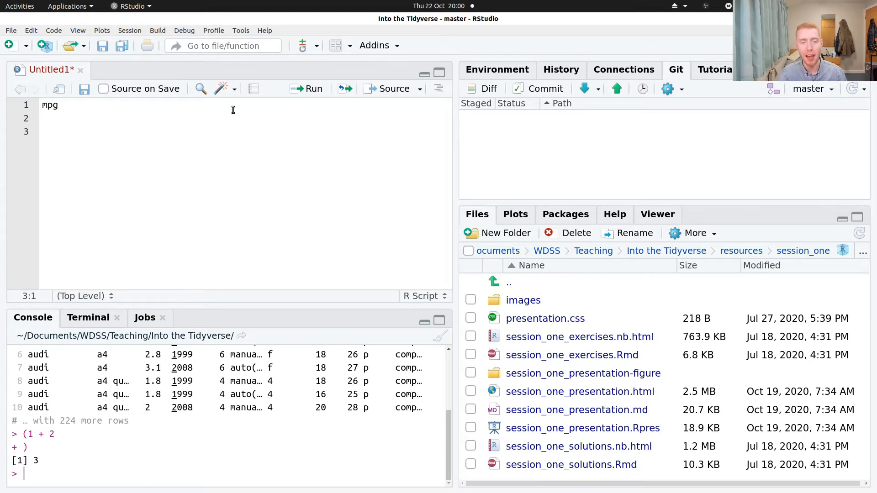
pyautogui.moveTo(245, 212)
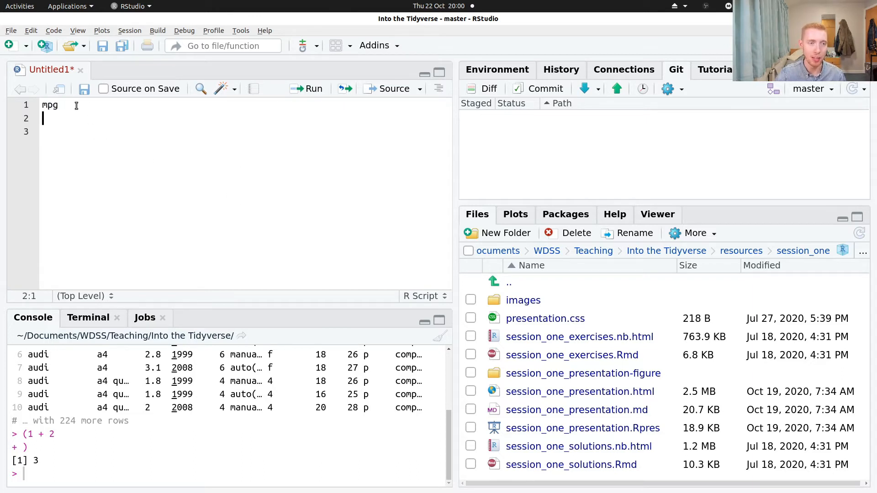
pyautogui.click(58, 106)
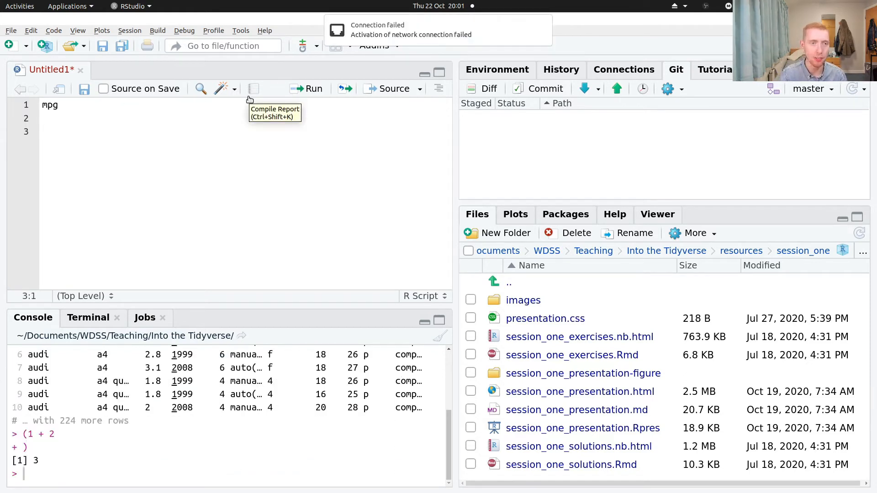
pyautogui.moveTo(105, 154)
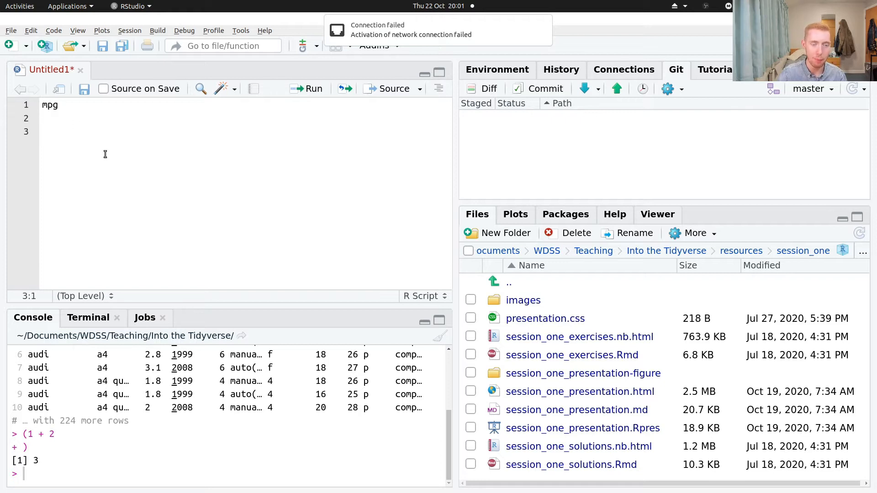
pyautogui.write('ggplot(mpg) +')
pyautogui.write('geom')
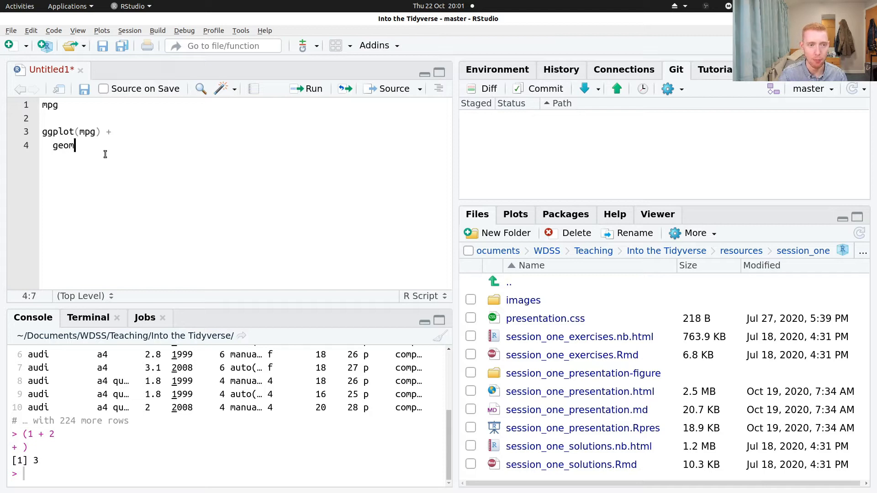
pyautogui.write('_point(aes(x')
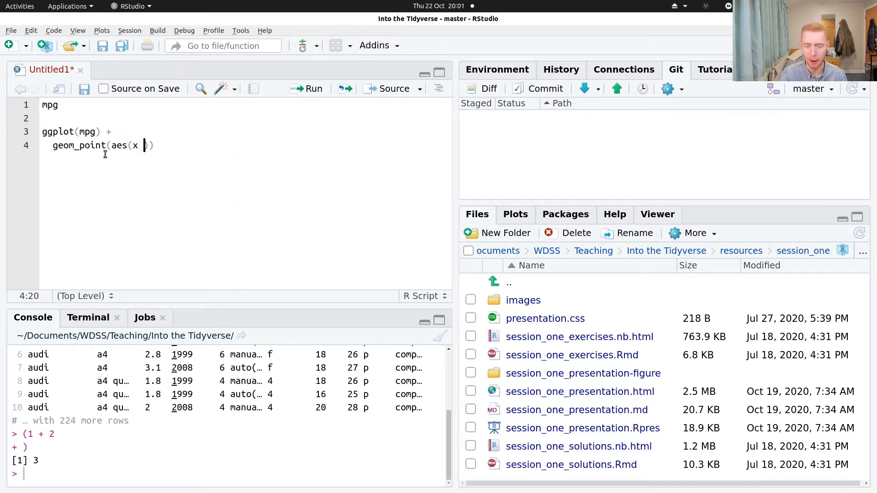
pyautogui.write('= hwy')
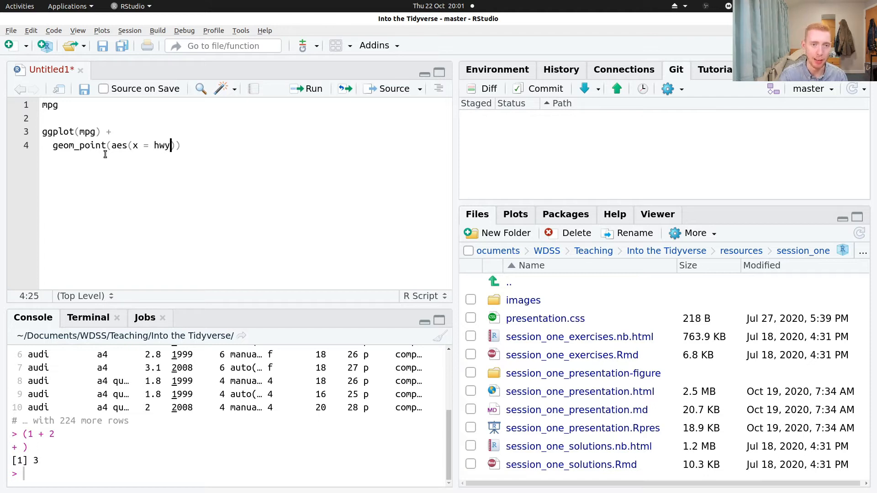
pyautogui.write(', y = cty')
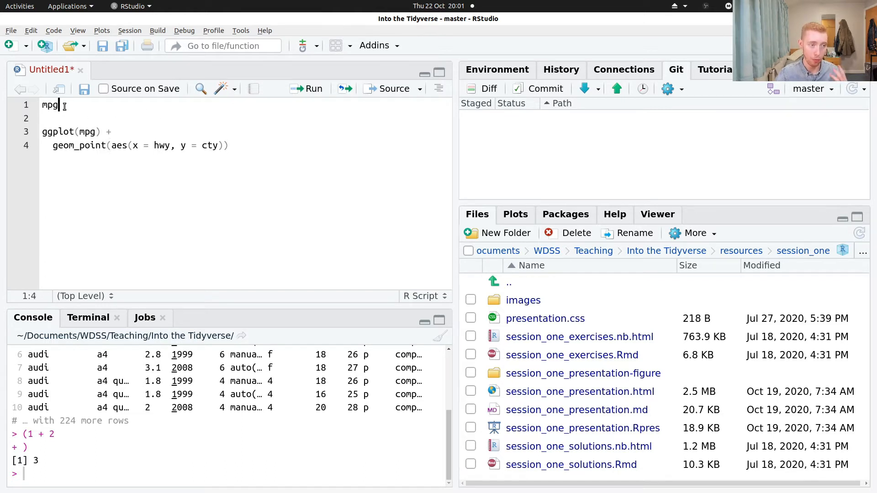
pyautogui.moveTo(305, 93)
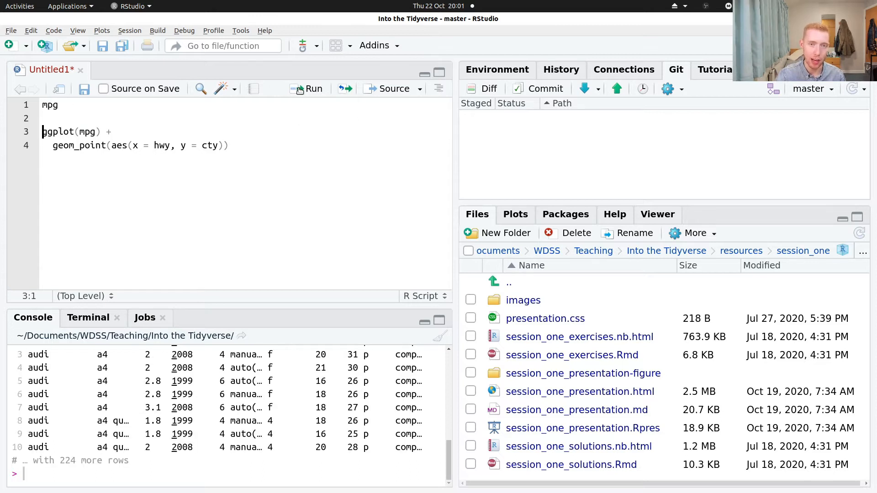
pyautogui.moveTo(237, 305)
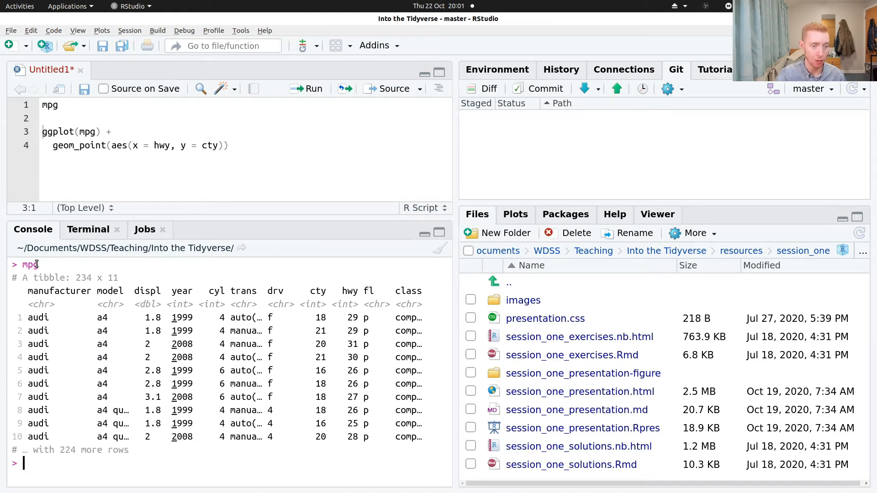
pyautogui.moveTo(54, 265)
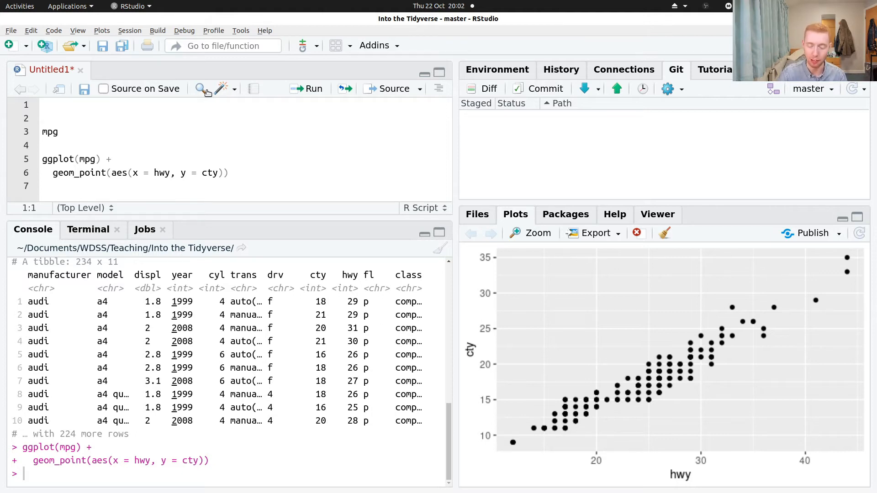
# - Add library(tidyverse) as the script's first line, then change library to install
pyautogui.write('library(')
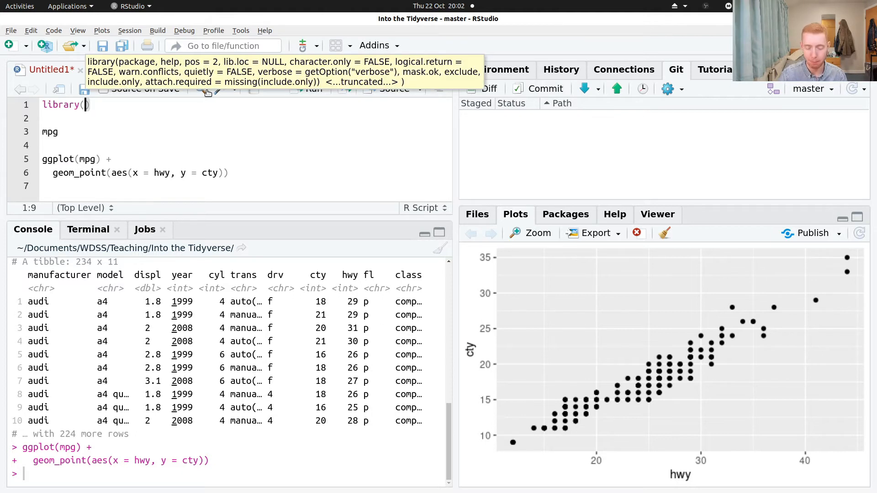
pyautogui.write('tidyverse')
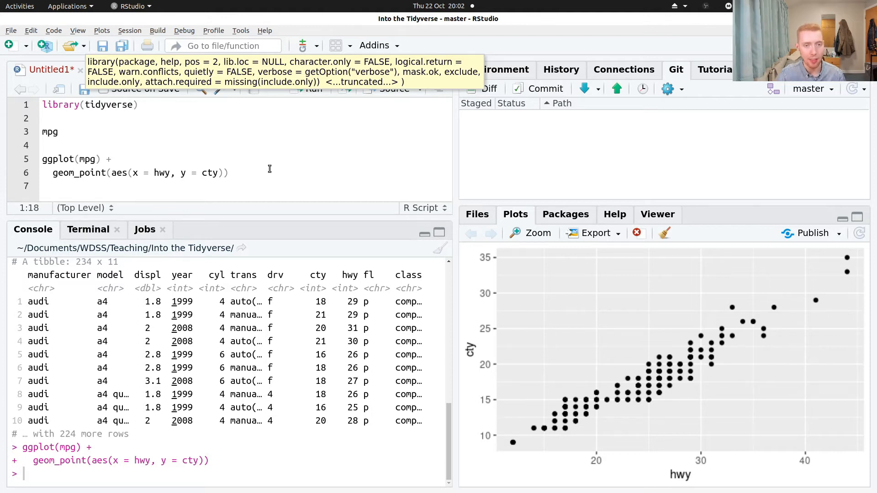
pyautogui.click(142, 104)
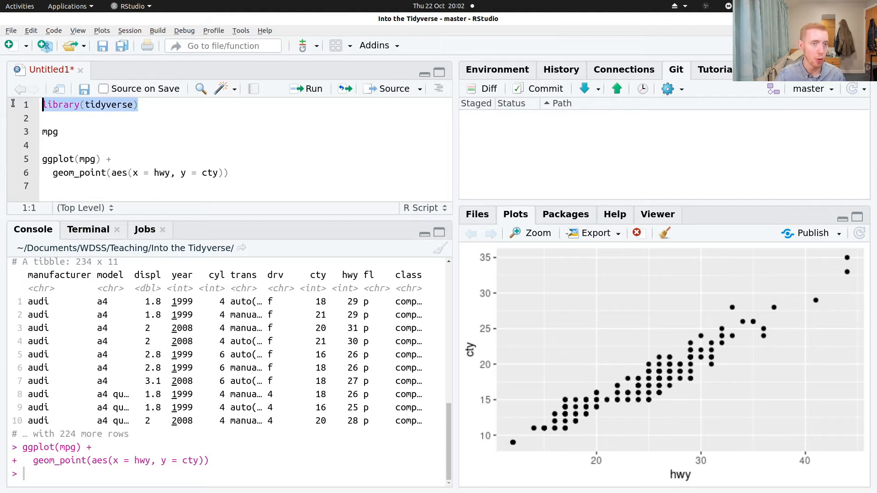
pyautogui.click(139, 105)
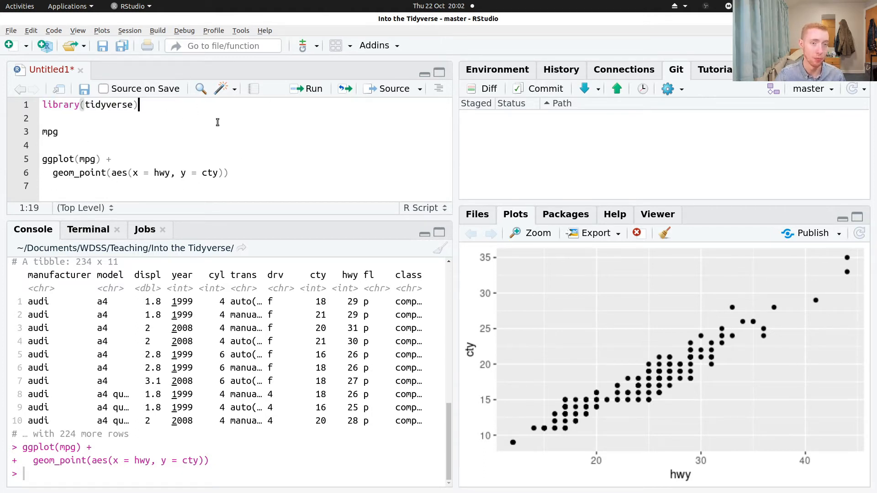
pyautogui.doubleClick(60, 104)
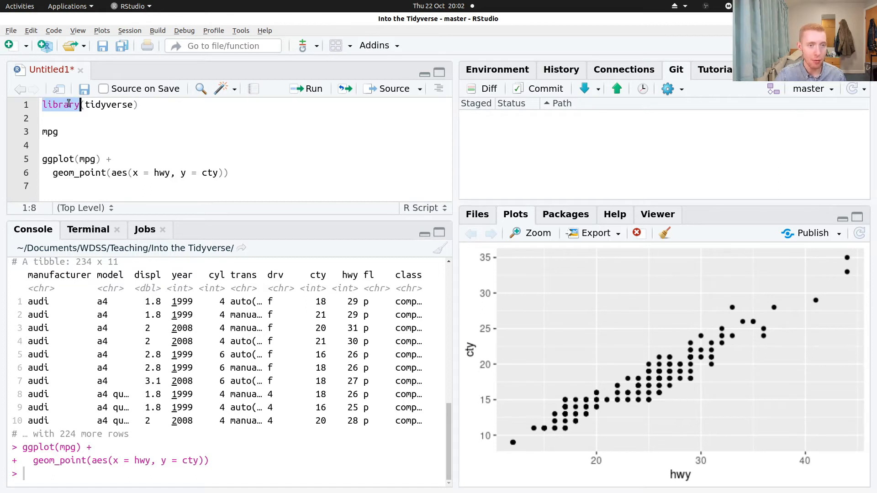
pyautogui.write('install')
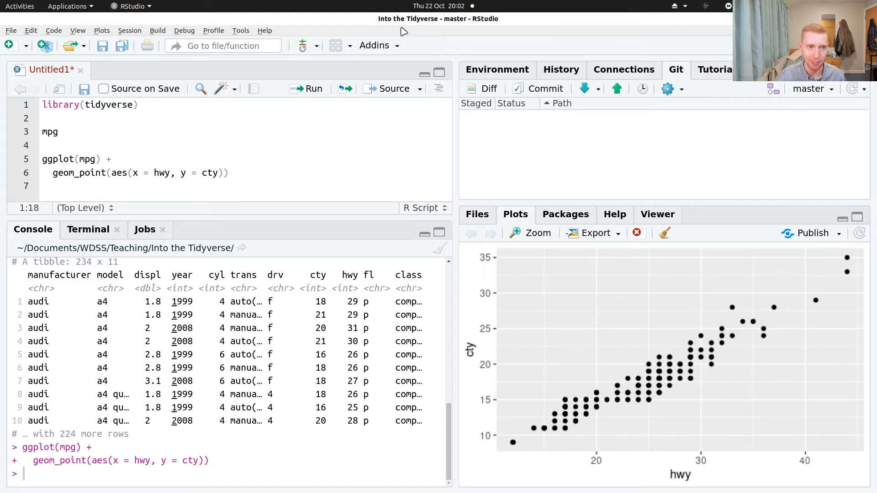
# - Misspell the package as tidyverses, then remove the extra s to restore library(tidyverse)
pyautogui.write('s')
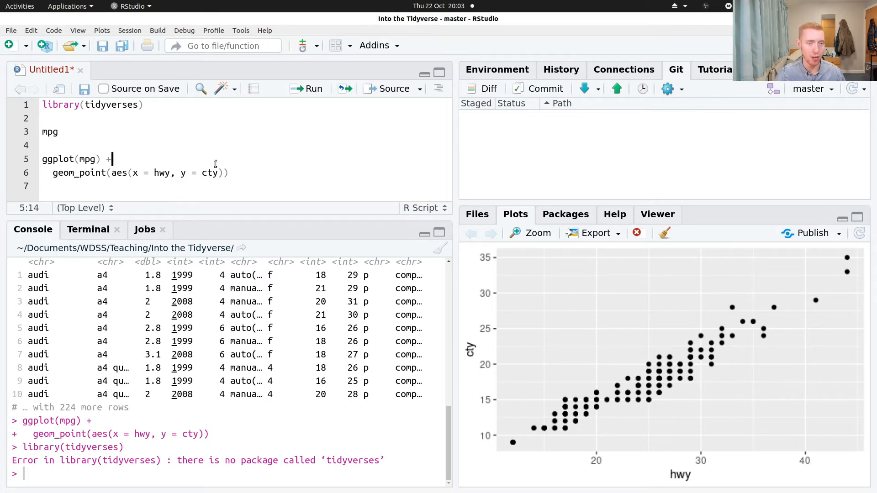
pyautogui.moveTo(211, 155)
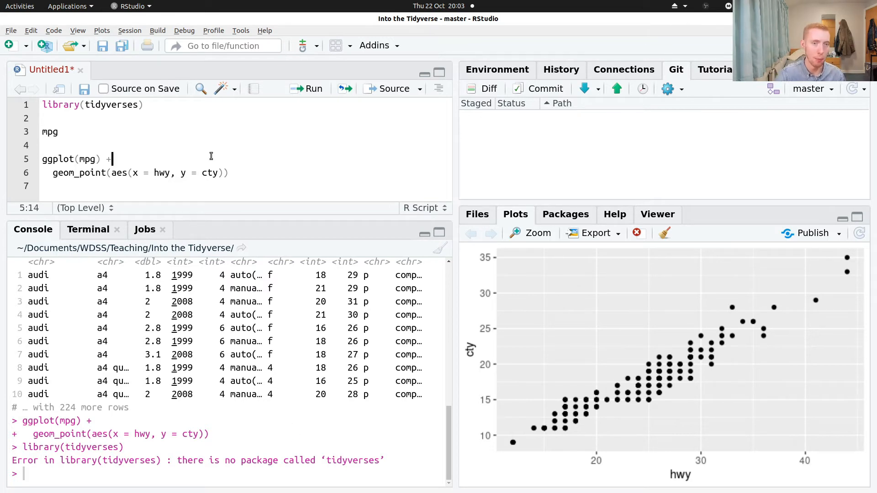
pyautogui.moveTo(221, 136)
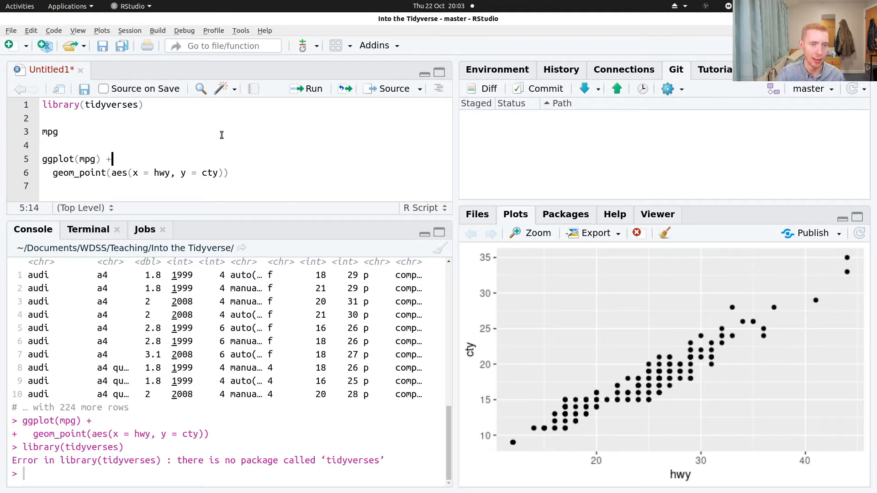
pyautogui.click(124, 124)
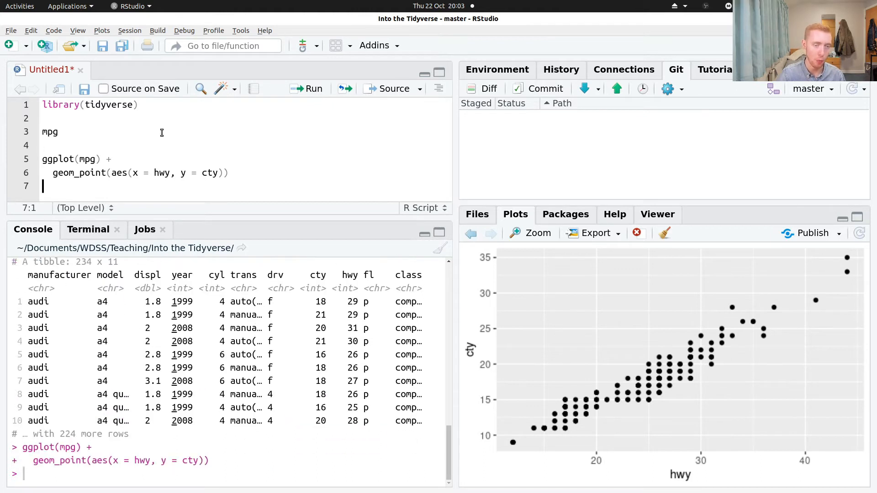
# - Run the whole script with Source, then again with Source with Echo
pyautogui.click(419, 89)
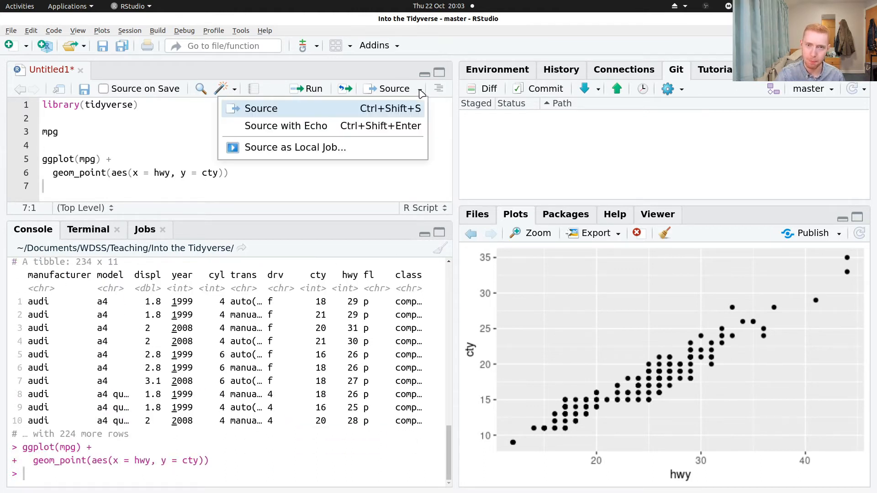
pyautogui.moveTo(406, 187)
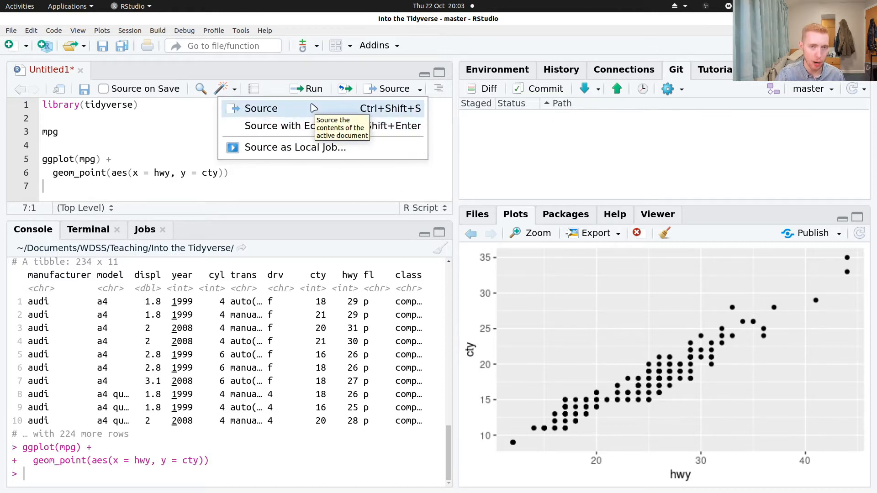
pyautogui.click(261, 108)
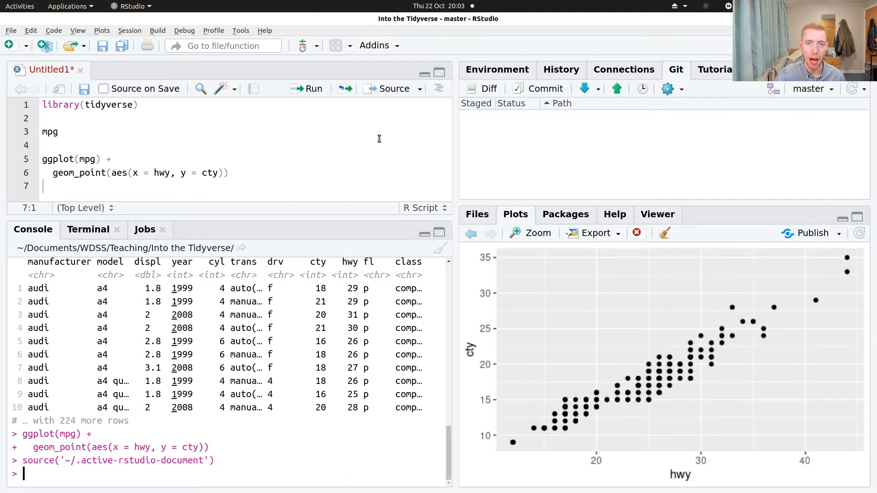
pyautogui.click(421, 88)
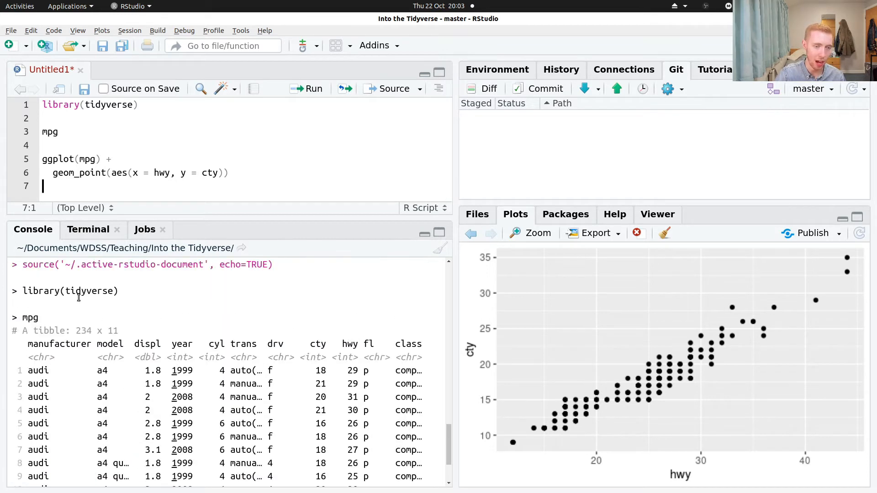
pyautogui.click(420, 88)
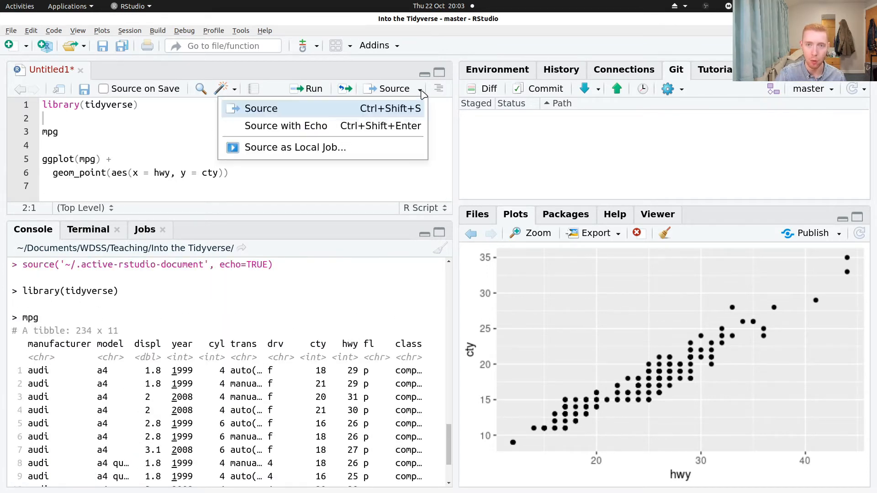
pyautogui.click(262, 108)
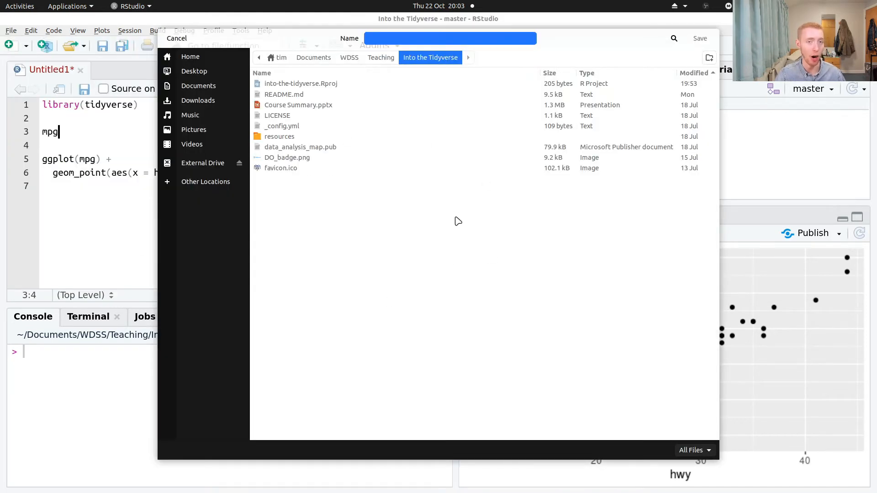
# - Save the script as test_script.R in the project folder
pyautogui.write('tes')
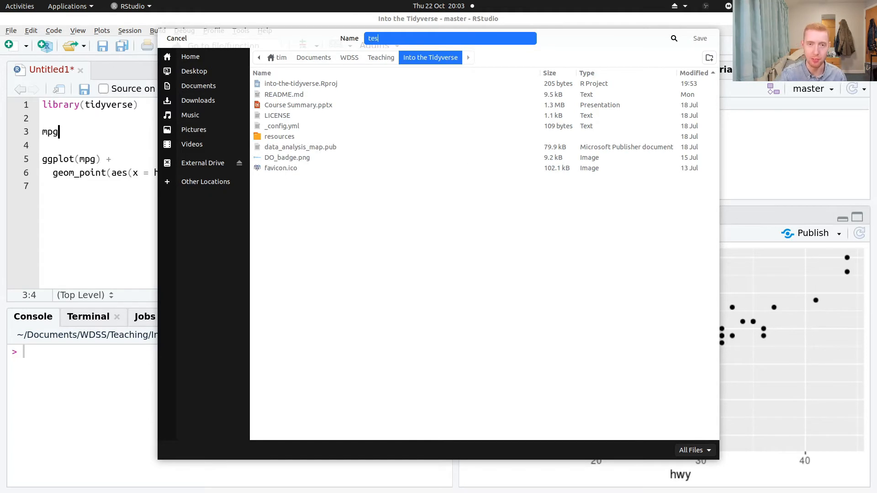
pyautogui.write('t_script')
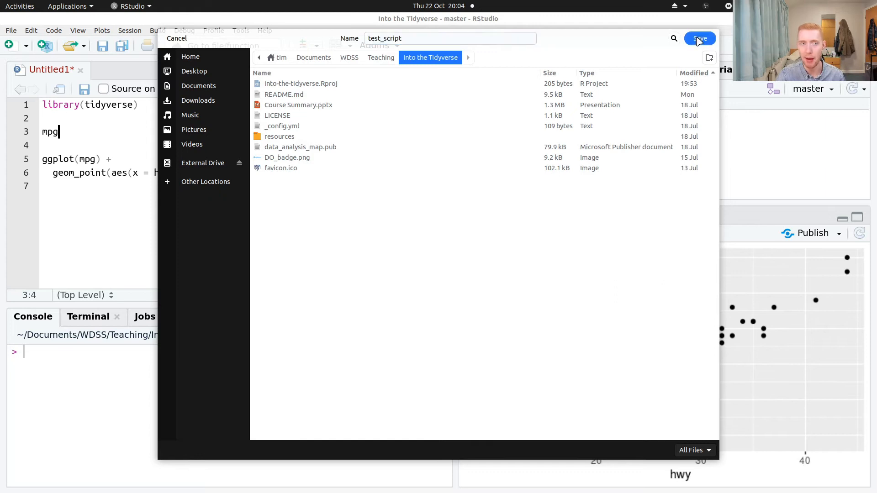
pyautogui.click(699, 39)
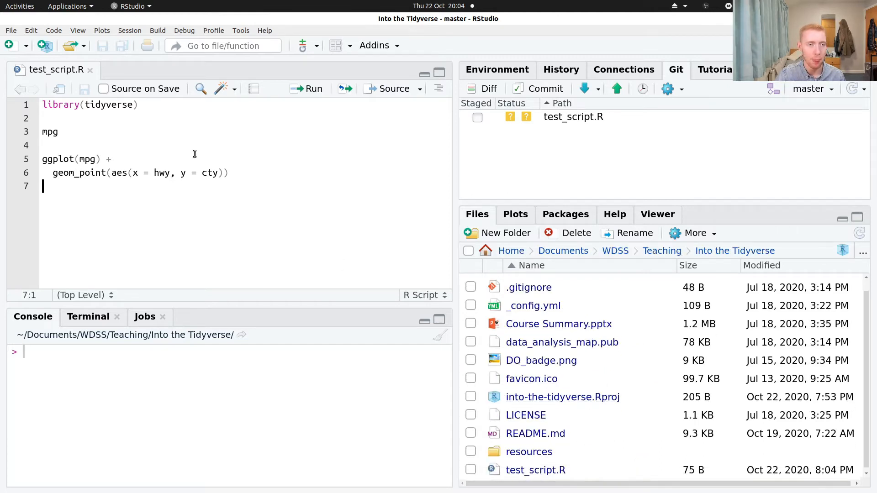
# - Rerun test_script.R to reprint the mpg table and redraw the scatterplot
pyautogui.click(11, 31)
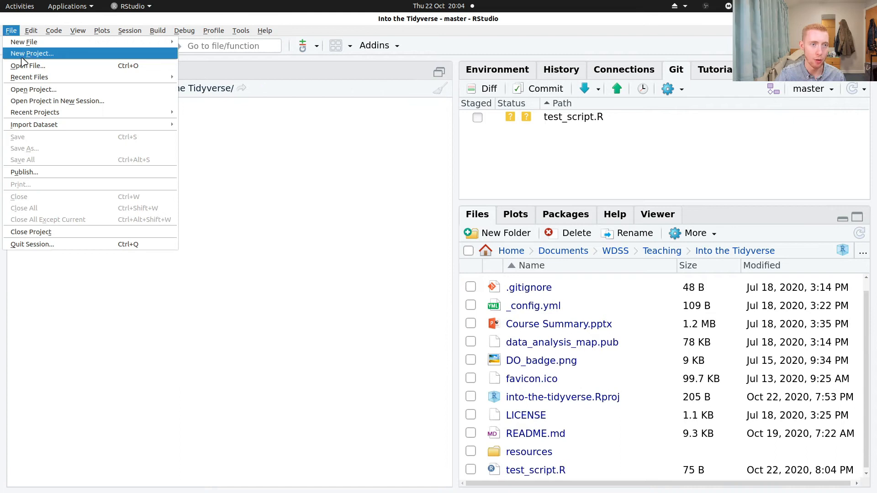
pyautogui.click(29, 66)
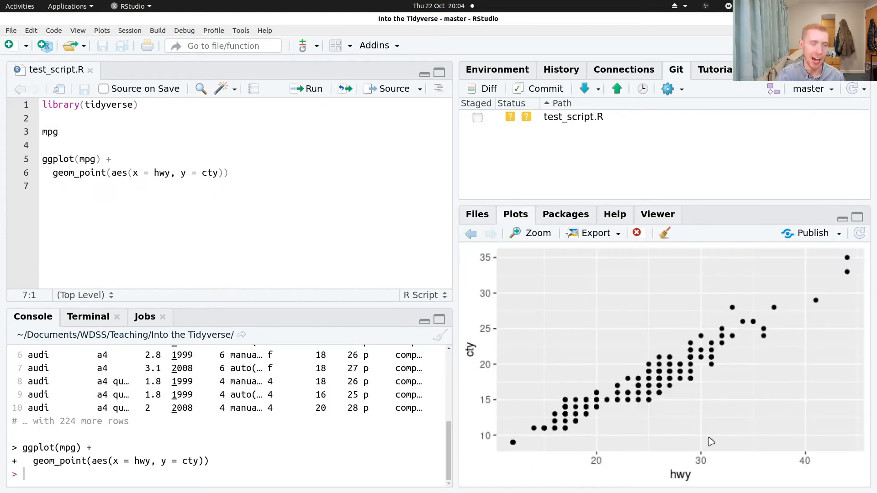
pyautogui.moveTo(259, 231)
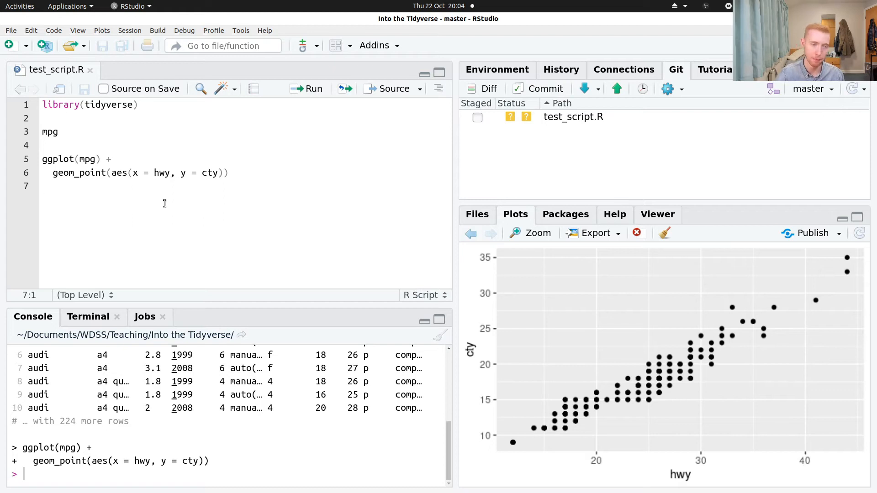
pyautogui.moveTo(89, 73)
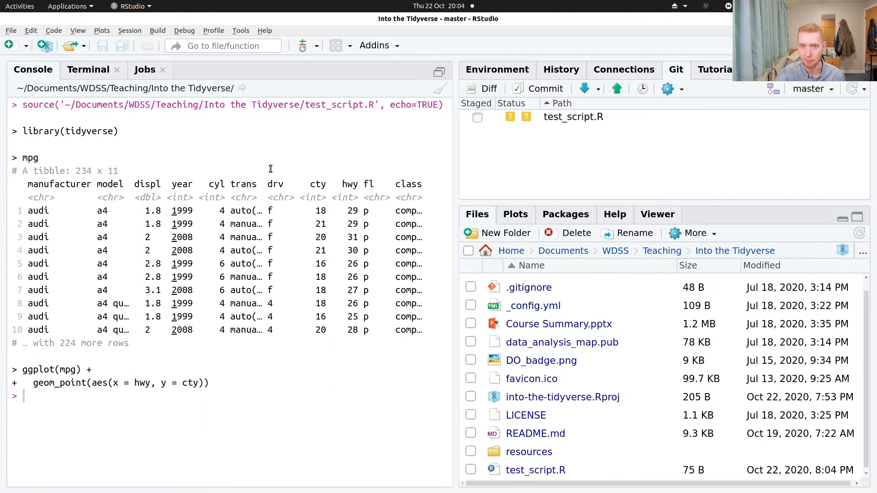
# - Create a new R Notebook with its default plot(cars) template
pyautogui.click(9, 30)
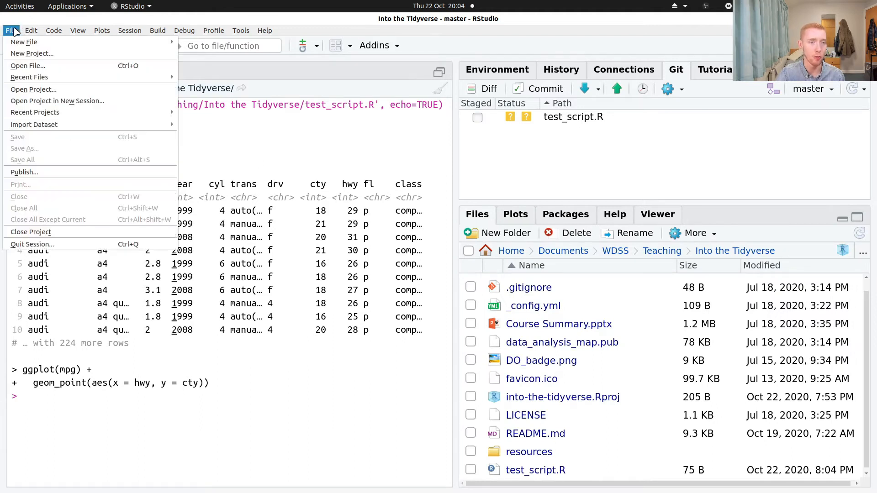
pyautogui.moveTo(23, 42)
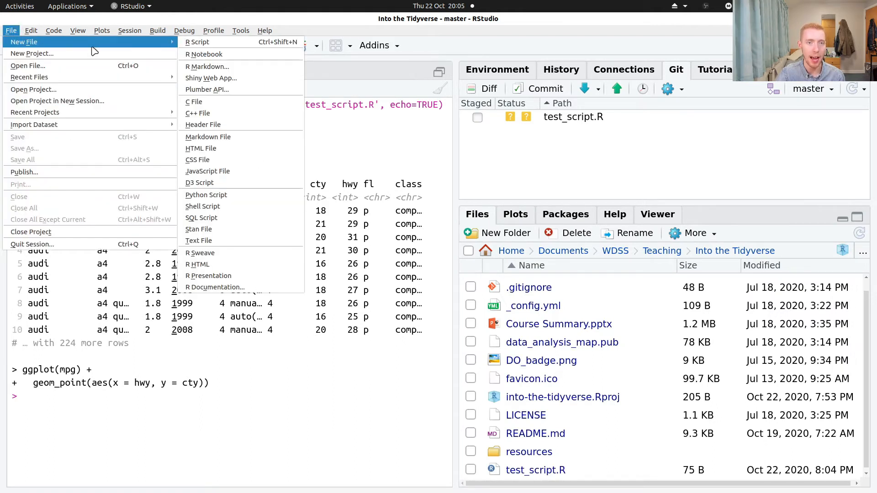
pyautogui.moveTo(220, 55)
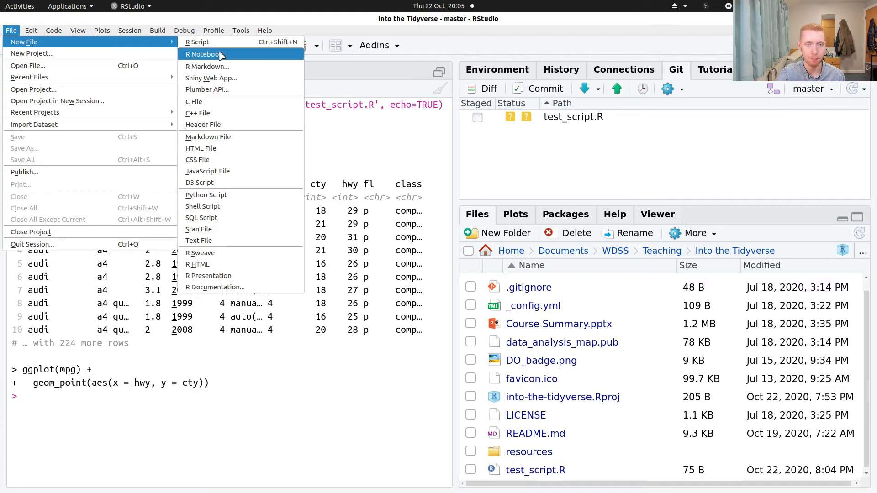
pyautogui.click(203, 55)
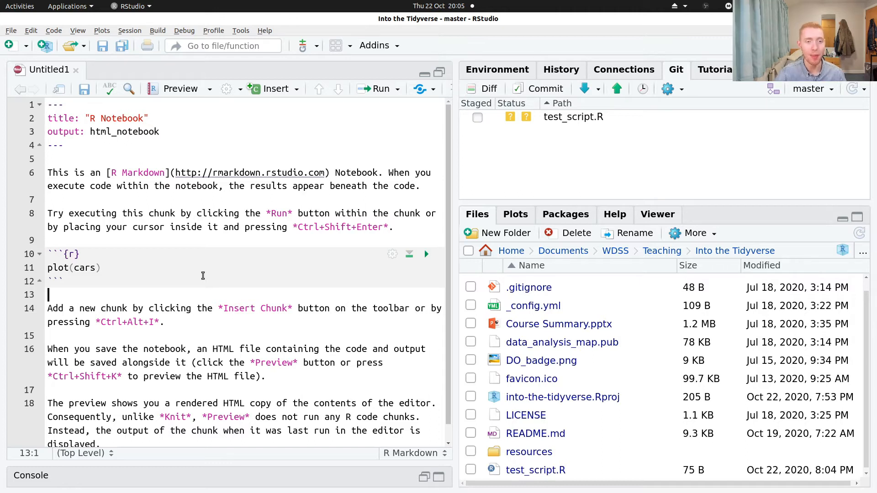
# - Set the notebook header title to "My Test Notebook"
pyautogui.moveTo(47, 173); pyautogui.dragTo(393, 227)
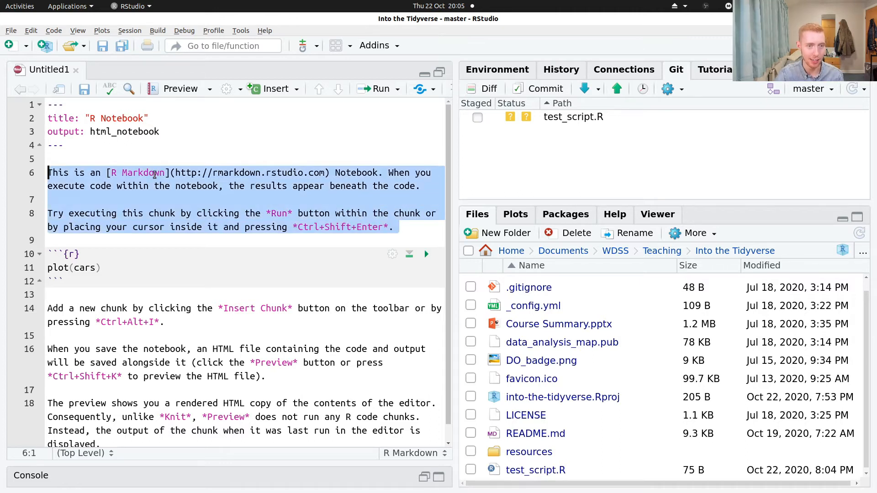
pyautogui.click(198, 300)
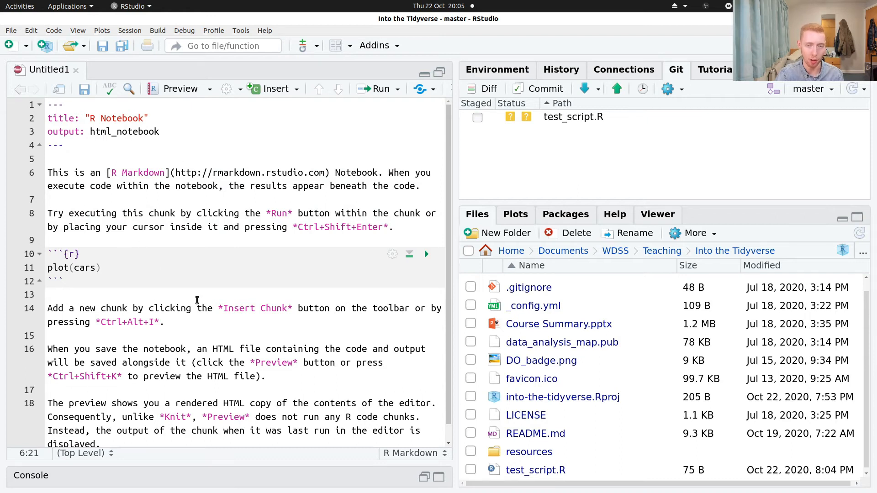
pyautogui.click(66, 281)
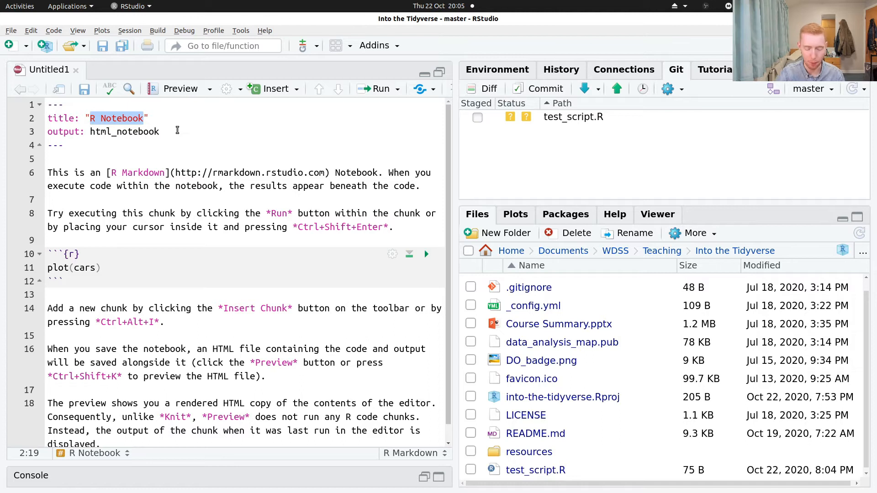
pyautogui.write('My Test')
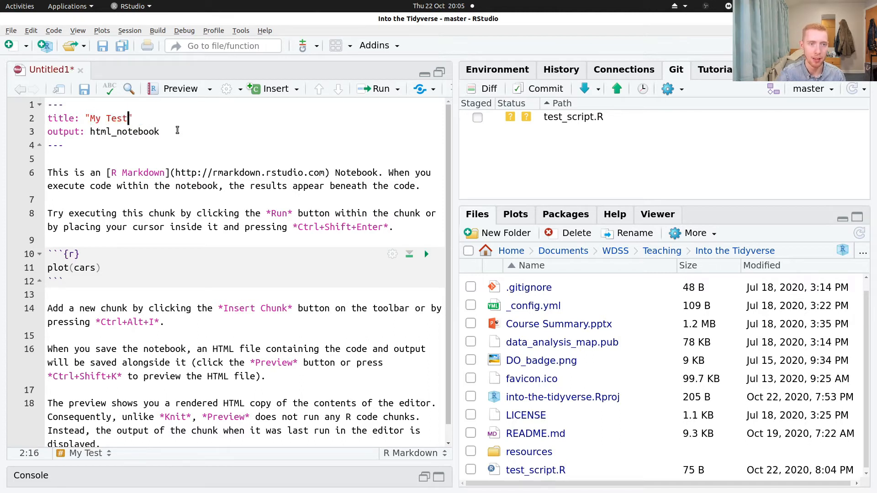
pyautogui.write('Notebook"')
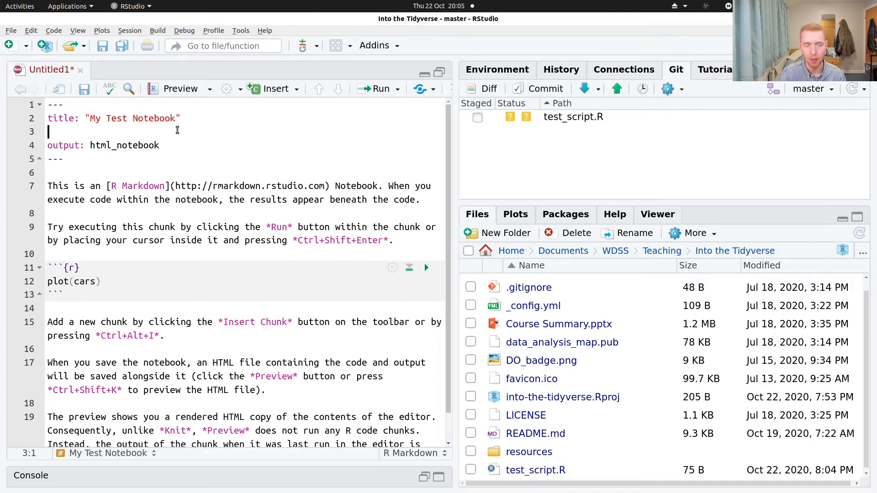
# - Add header lines author: "Tim" and date: "22nd Oct 2020"
pyautogui.write('author: "')
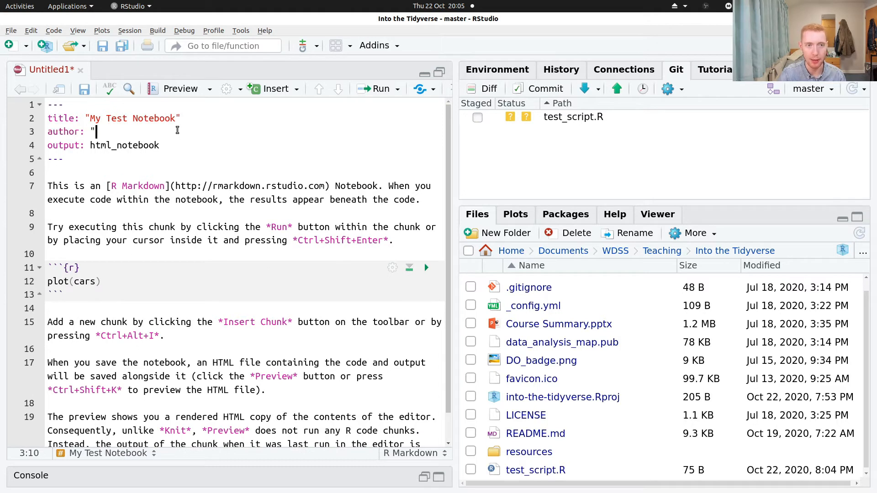
pyautogui.write('Tim"')
pyautogui.write('date')
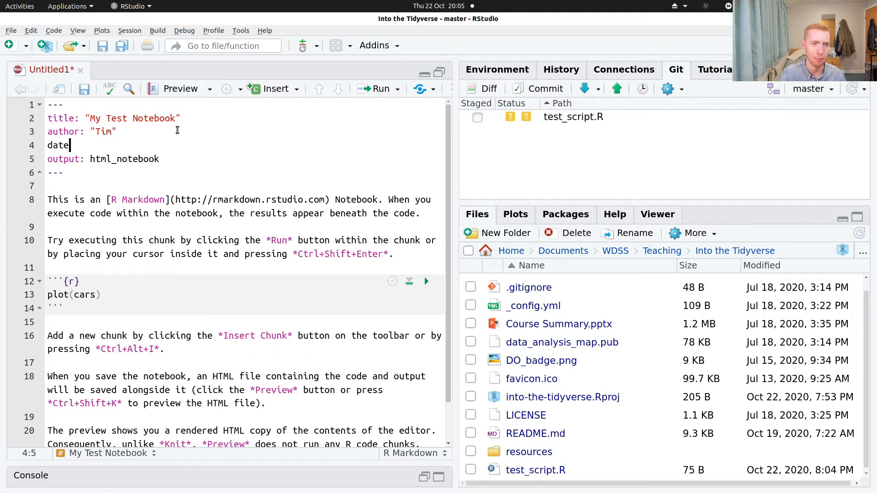
pyautogui.write(': "')
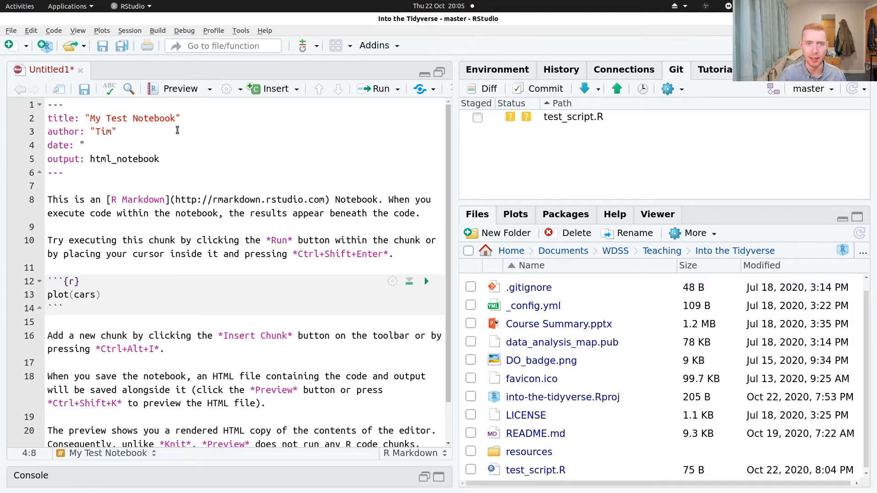
pyautogui.write('22nd')
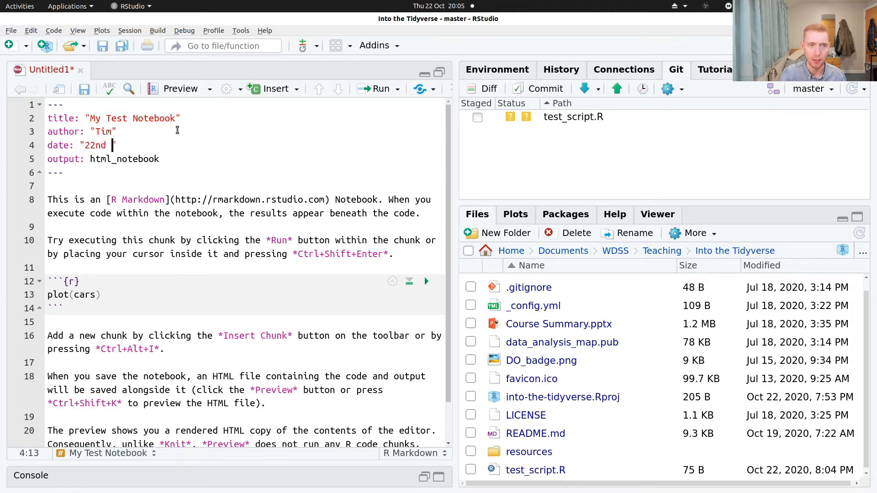
pyautogui.write('Oct 2020')
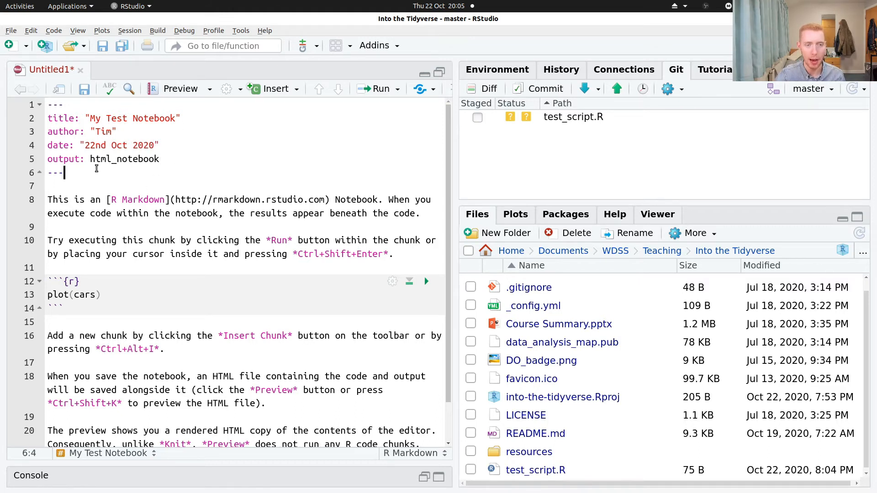
# - Replace the template text with "This is my notebook. Let's look at the mpg dataset."
pyautogui.moveTo(49, 185); pyautogui.dragTo(49, 268)
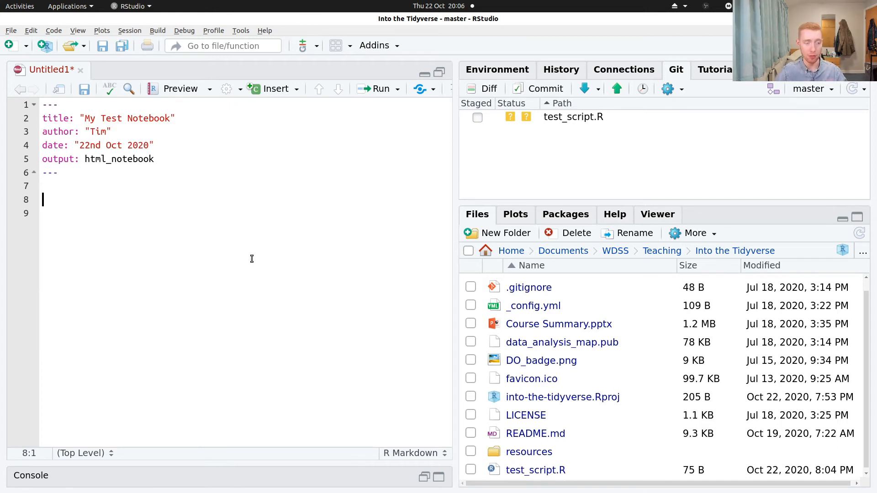
pyautogui.write("This is my notebook. Let's lroo")
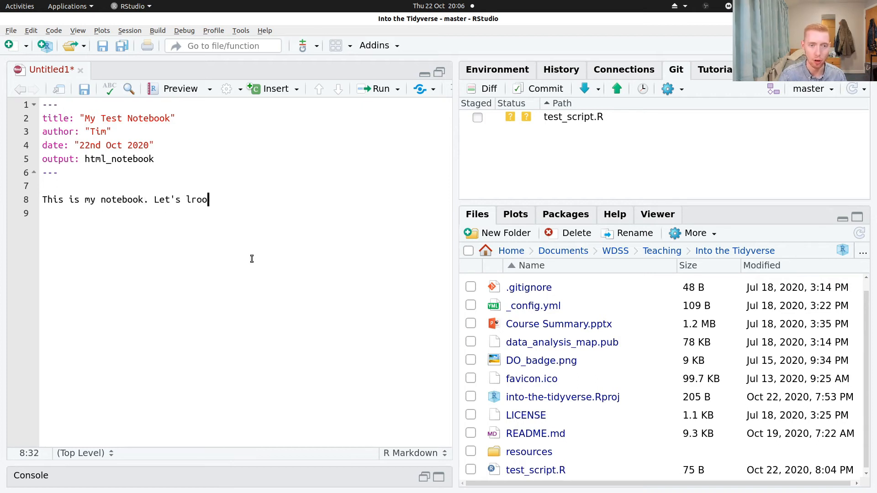
pyautogui.write('look at the')
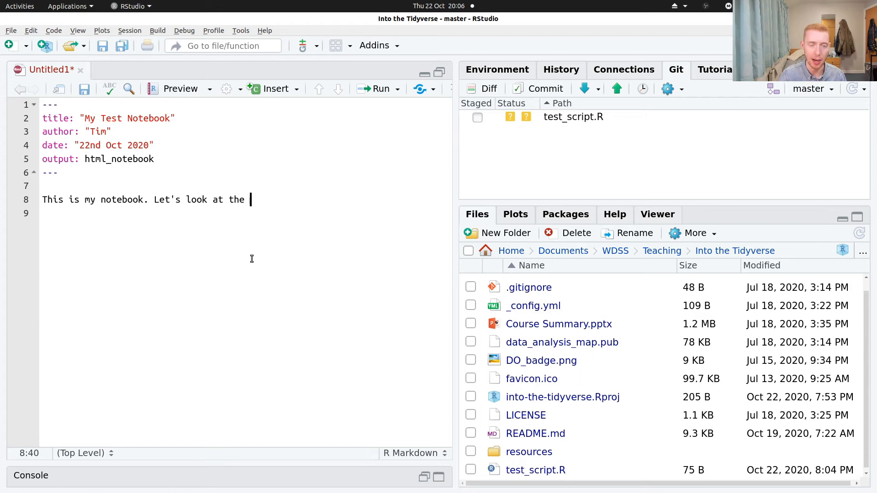
pyautogui.write('mpg dataset.')
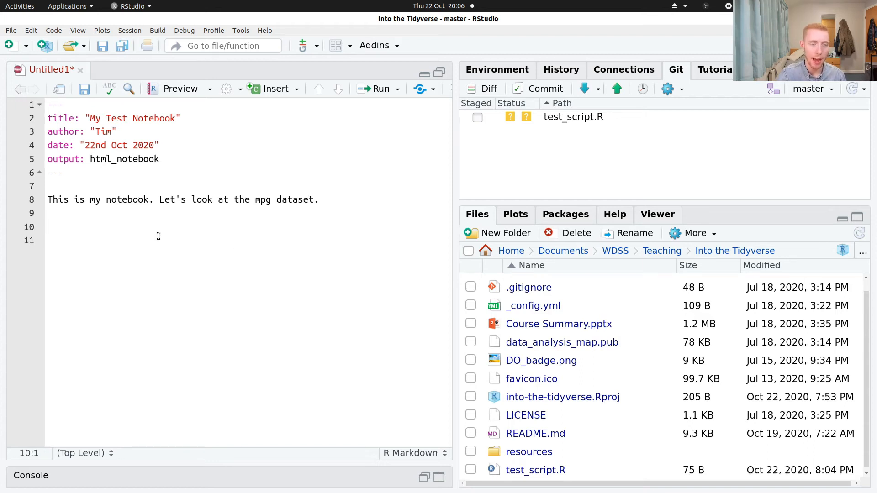
pyautogui.moveTo(233, 200)
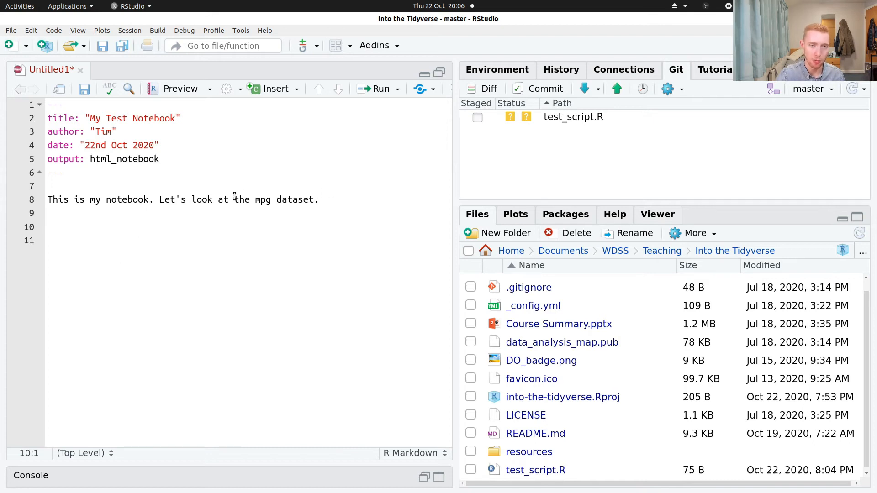
pyautogui.moveTo(159, 227)
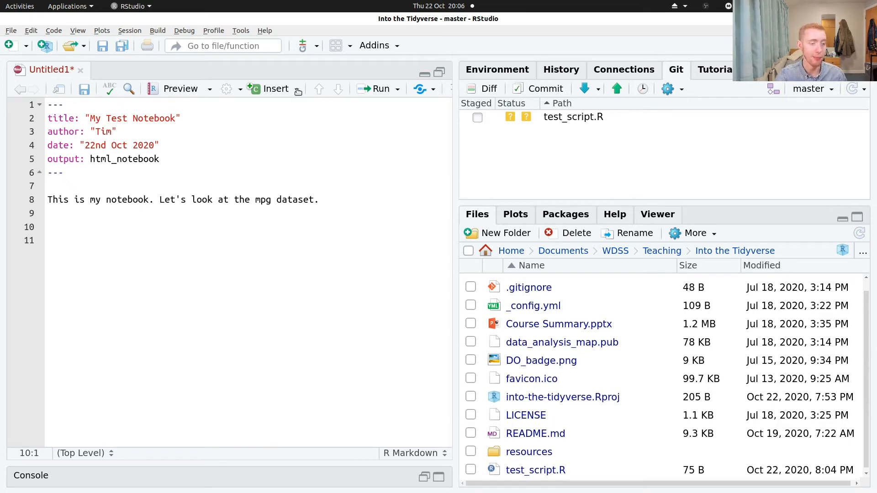
# - Insert an R chunk with library(tidyverse) and mpg and run it to show the mpg table
pyautogui.click(275, 88)
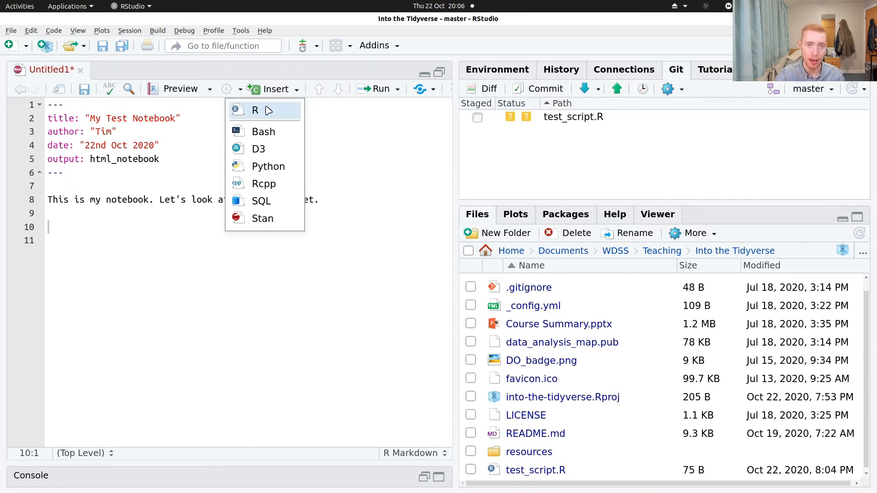
pyautogui.moveTo(259, 220)
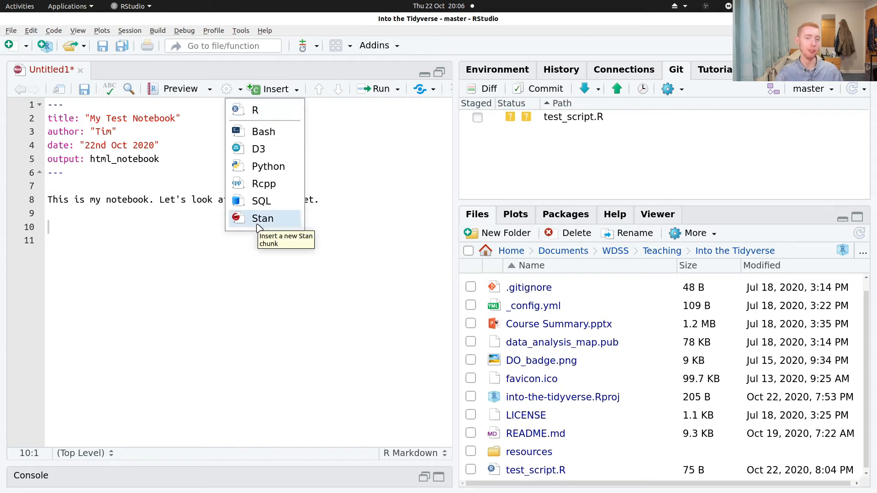
pyautogui.moveTo(264, 110)
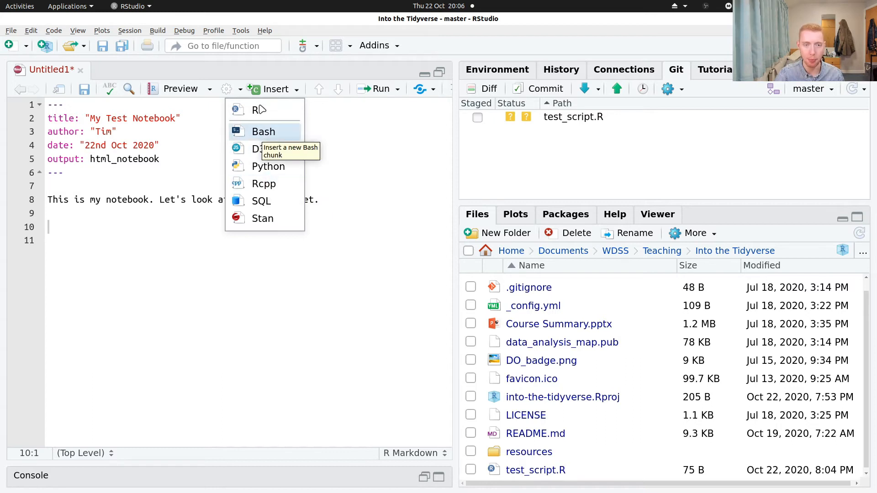
pyautogui.moveTo(261, 111)
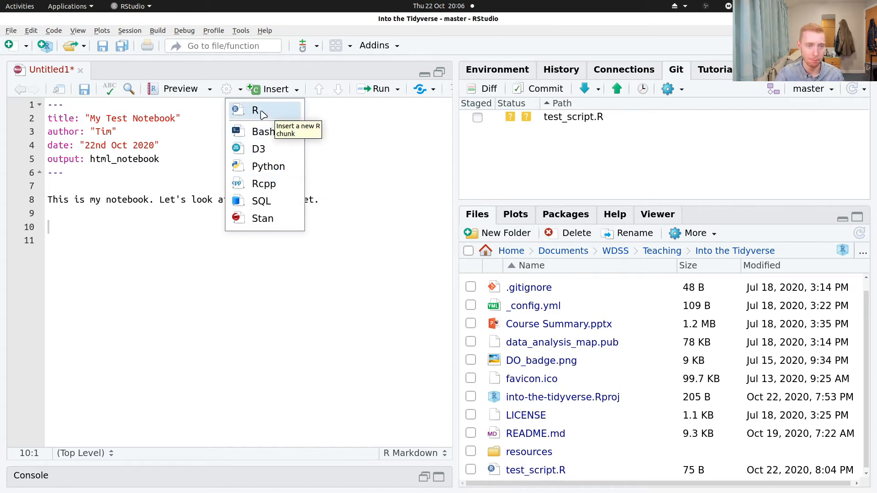
pyautogui.click(256, 109)
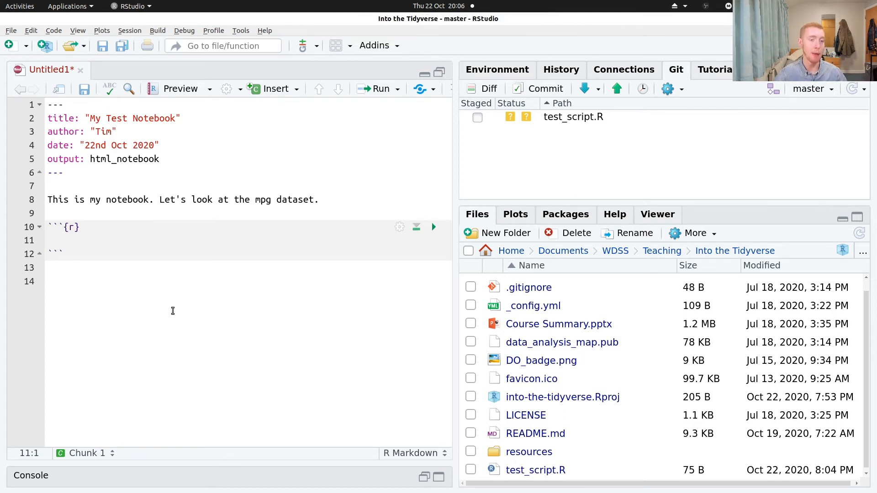
pyautogui.write('libr')
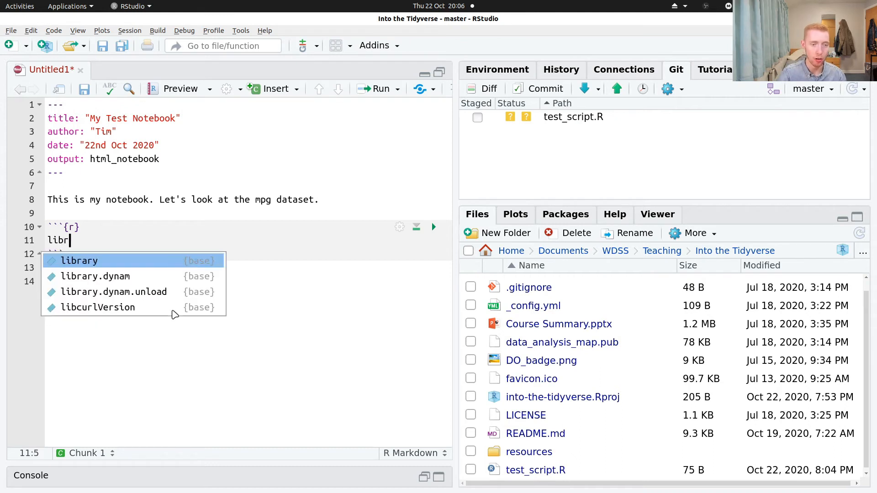
pyautogui.write('ary(tidyverse')
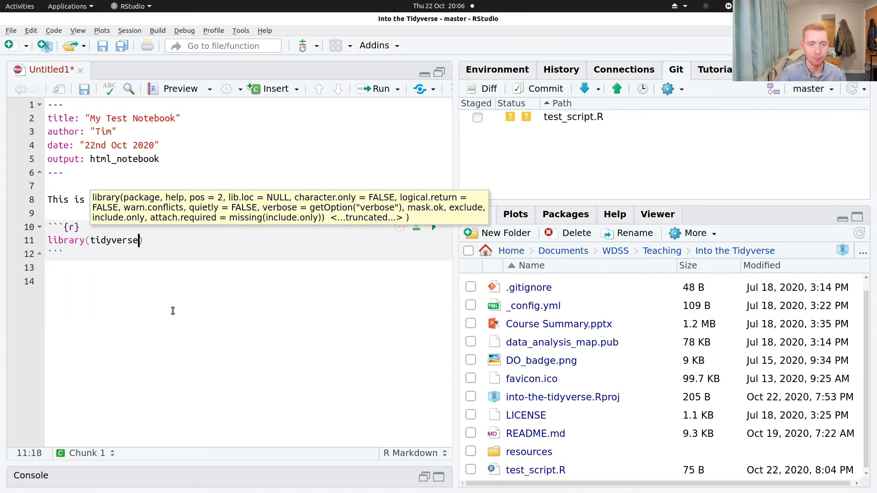
pyautogui.write('mpg')
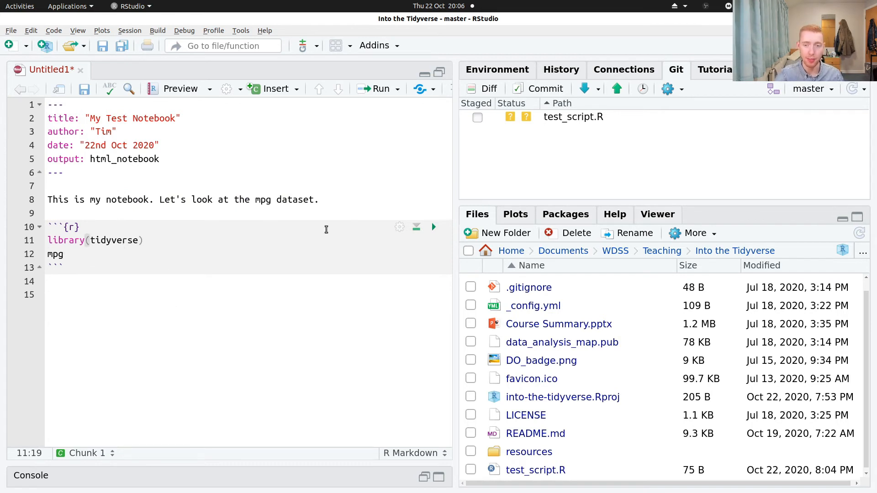
pyautogui.moveTo(433, 227)
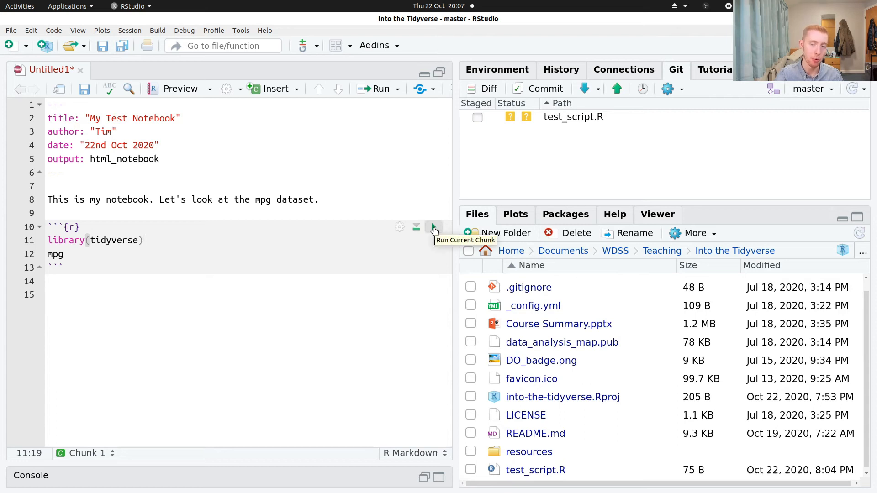
pyautogui.click(434, 227)
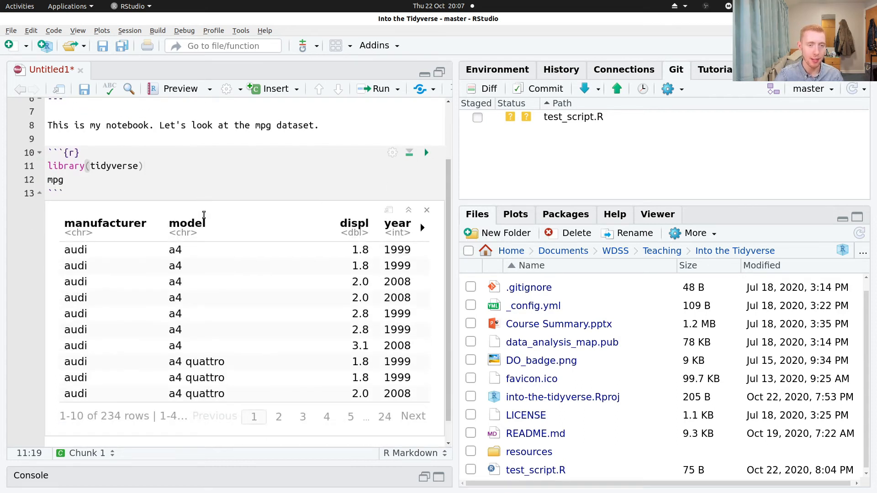
pyautogui.moveTo(209, 229)
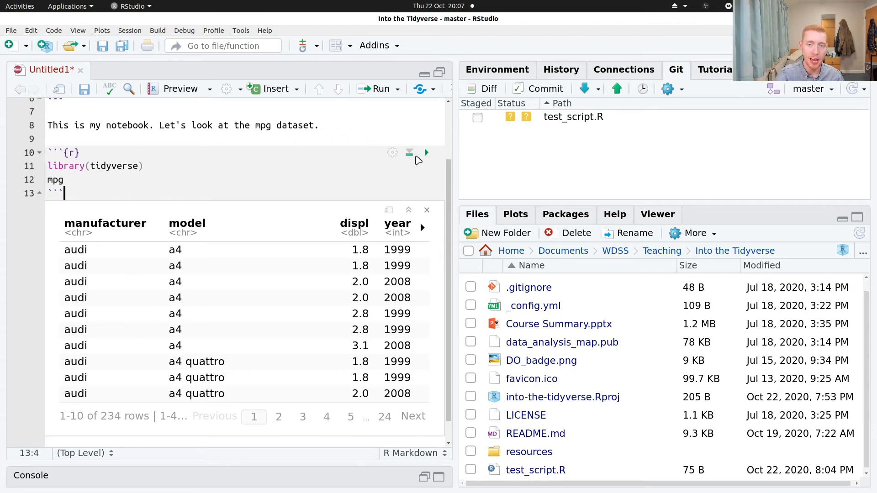
pyautogui.moveTo(409, 153)
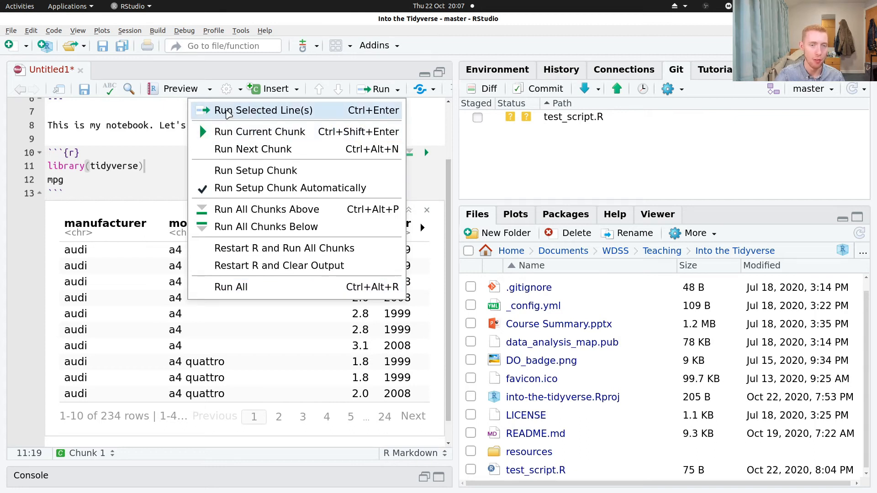
pyautogui.moveTo(343, 117)
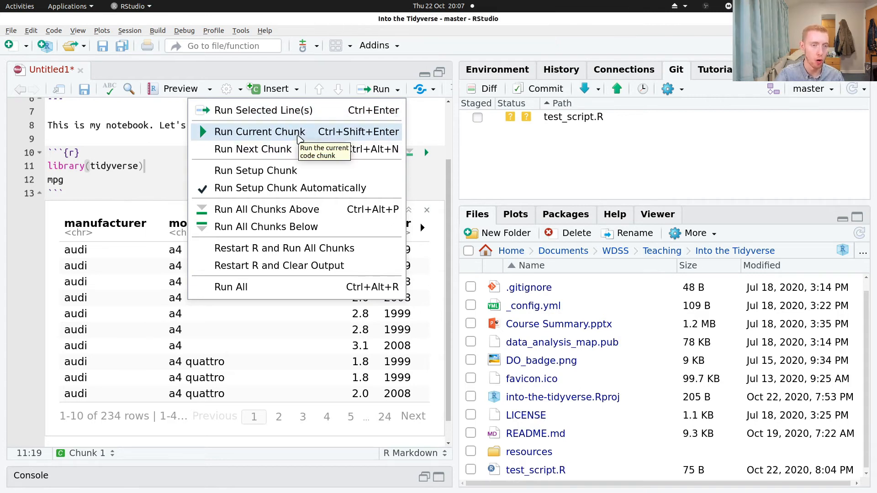
pyautogui.moveTo(267, 209)
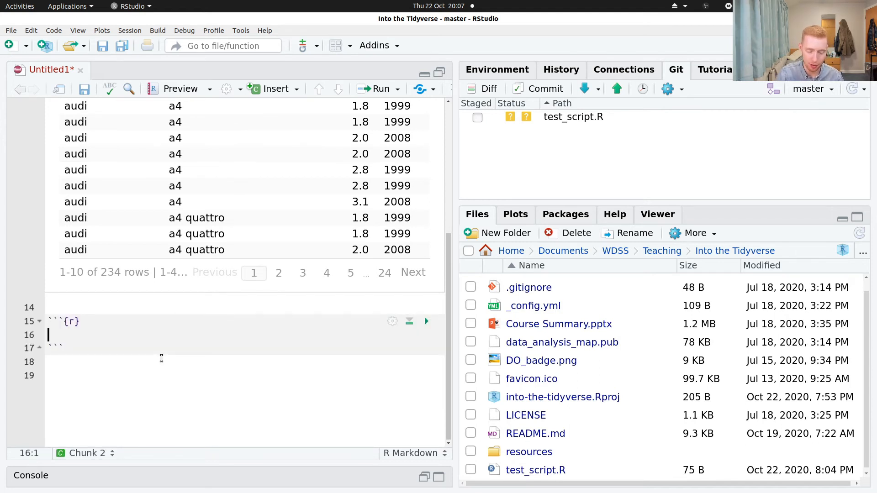
# - Write ggplot(mpg) + geom_point(aes(x = hwy, y = cty)) in the second chunk for the scatterplot
pyautogui.write('ggplot(mpg) +')
pyautogui.write('geom')
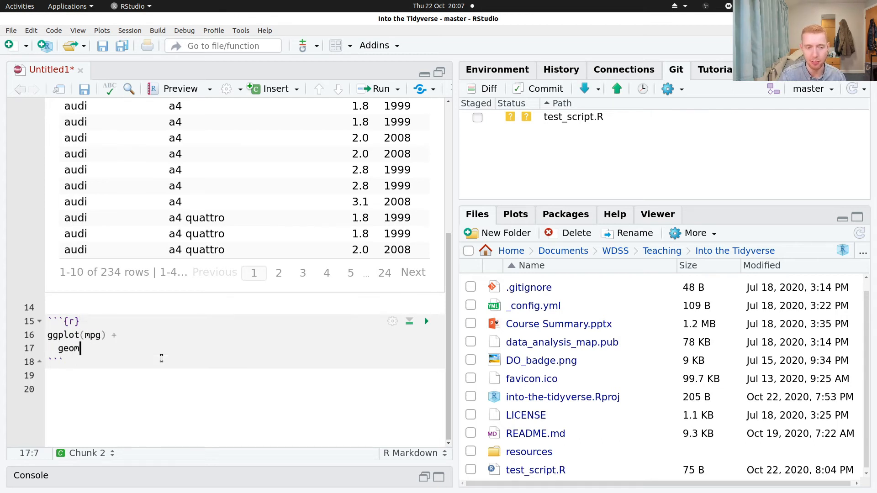
pyautogui.write('_point(aes(')
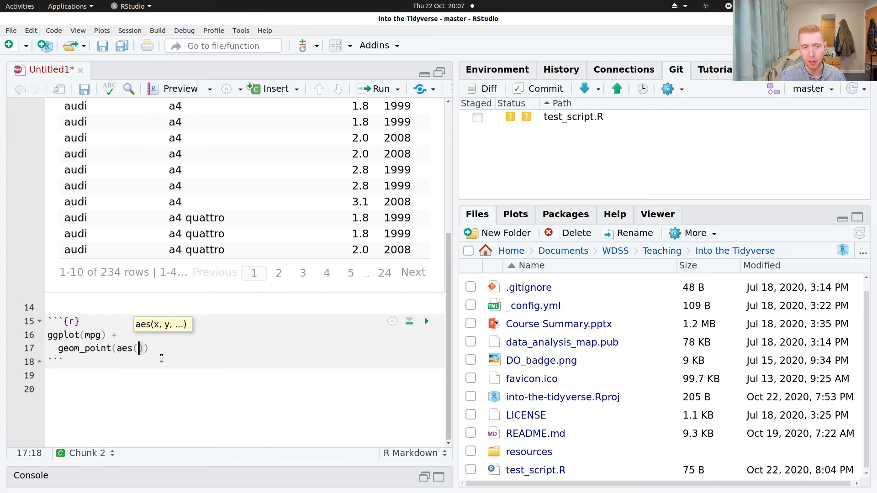
pyautogui.write('x = hwy, y = cty')
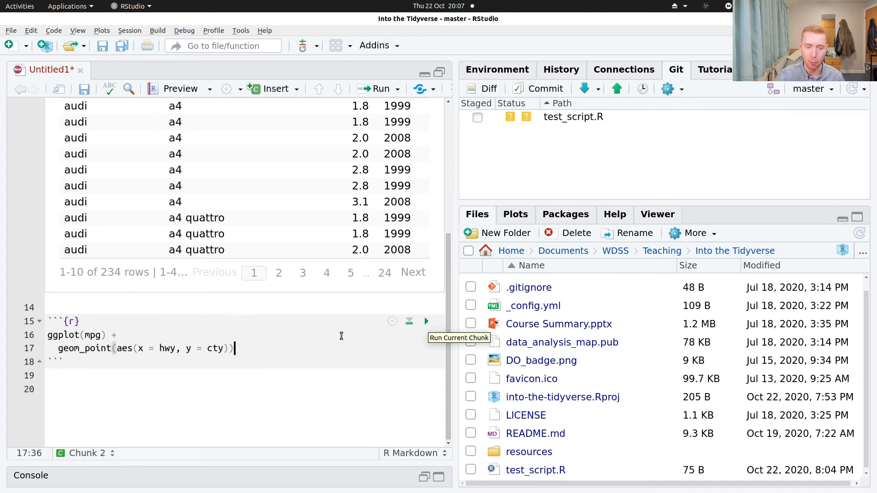
pyautogui.moveTo(291, 344)
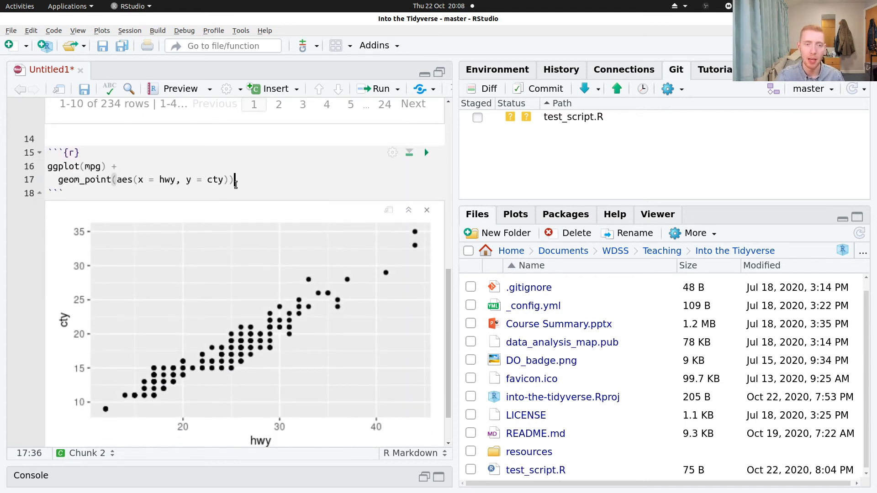
pyautogui.scroll(-3)
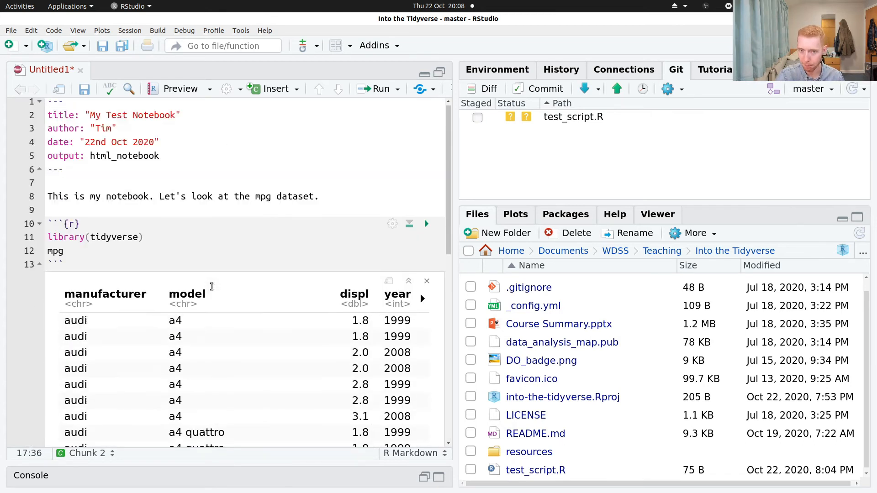
# - Save the notebook as test_notebook.Rmd in the Into the Tidyverse folder
pyautogui.click(11, 30)
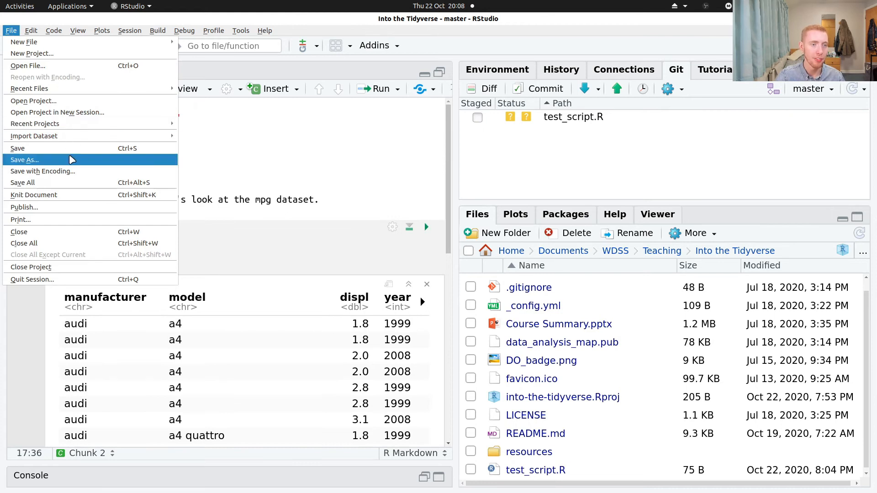
pyautogui.click(24, 160)
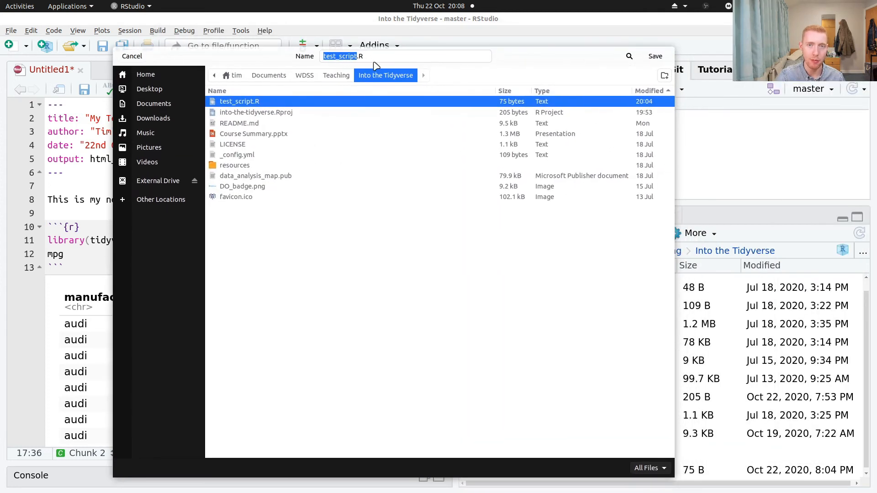
pyautogui.moveTo(183, 60)
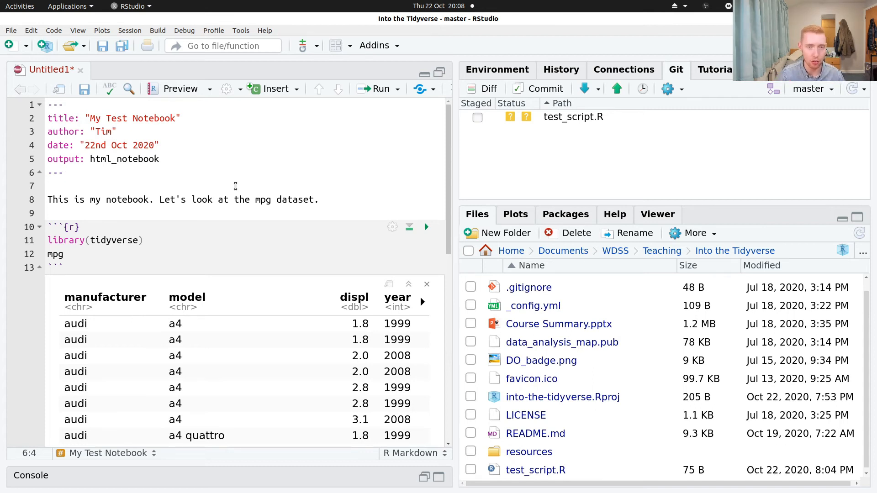
pyautogui.moveTo(301, 194)
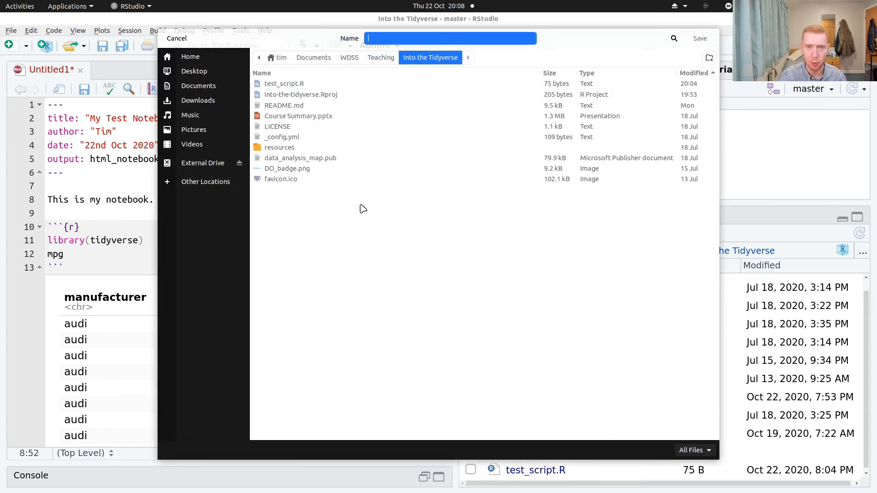
pyautogui.write('test_notebook')
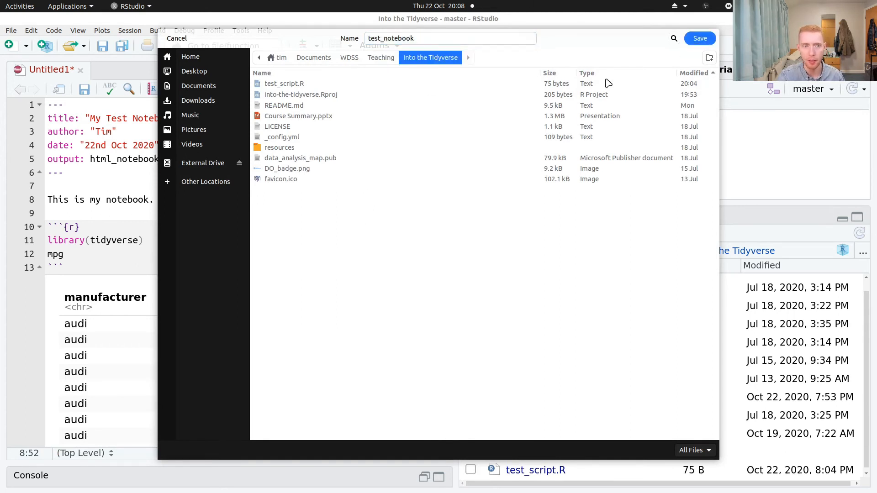
pyautogui.click(700, 39)
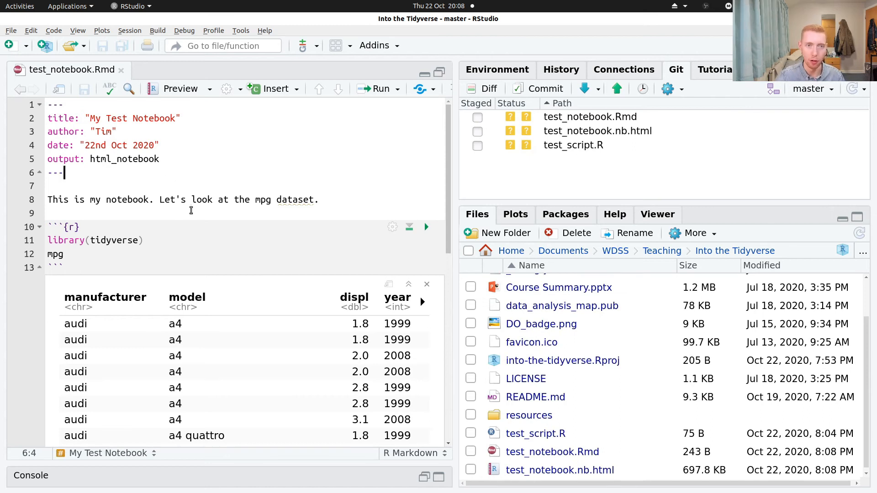
pyautogui.moveTo(226, 89)
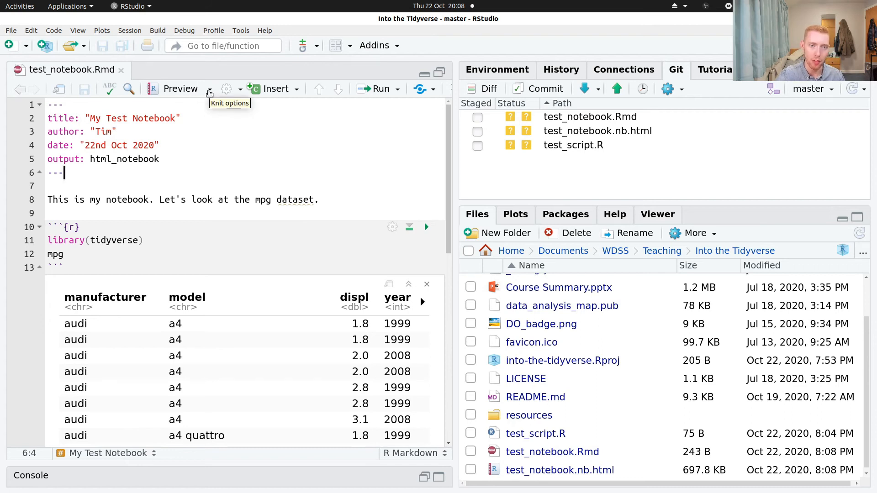
# - Preview the rendered HTML notebook with its title, intro, code and mpg table
pyautogui.click(208, 89)
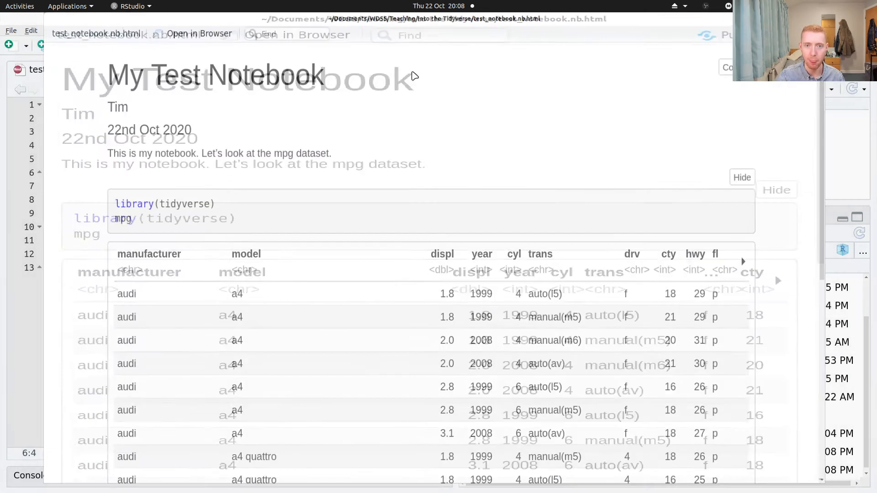
pyautogui.scroll(-3)
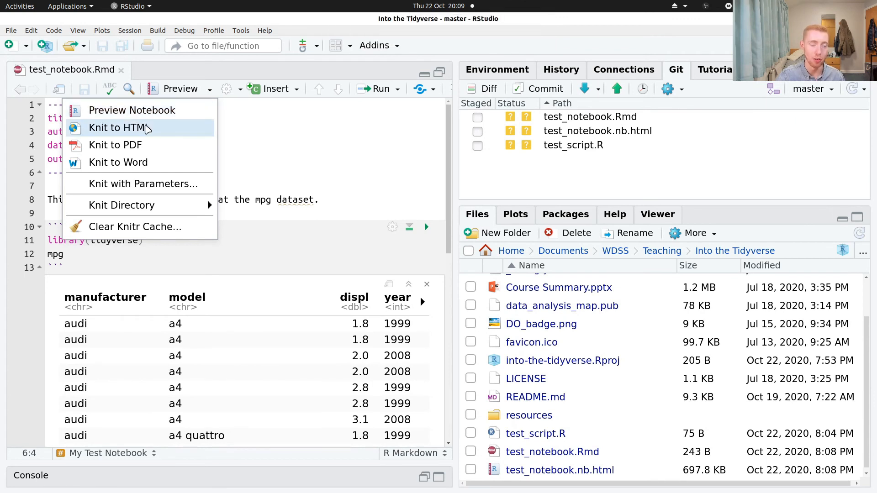
pyautogui.moveTo(140, 144)
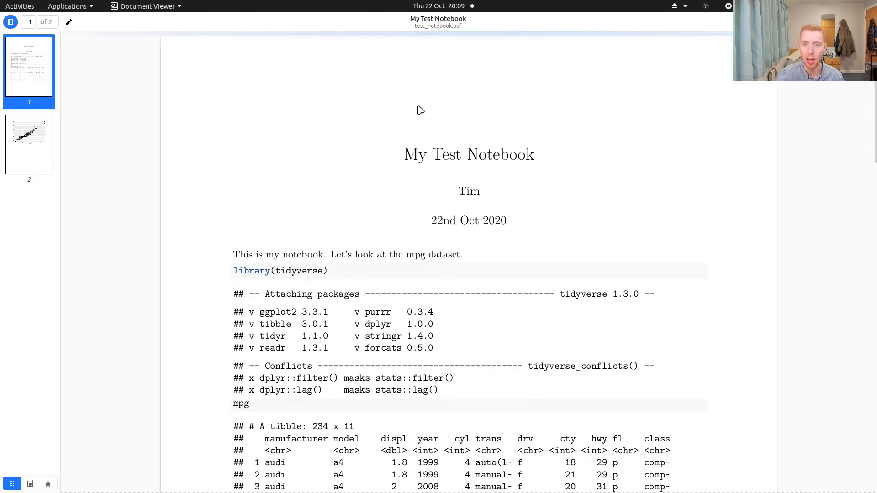
pyautogui.moveTo(5, 143)
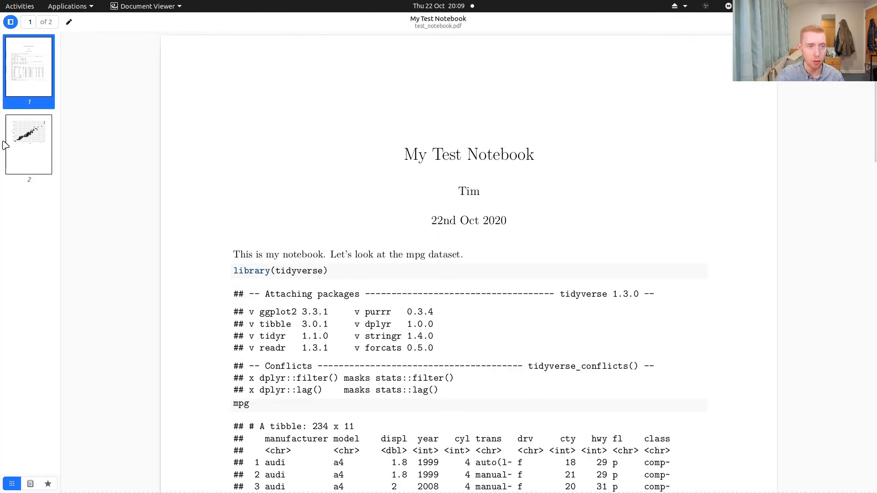
pyautogui.moveTo(316, 247)
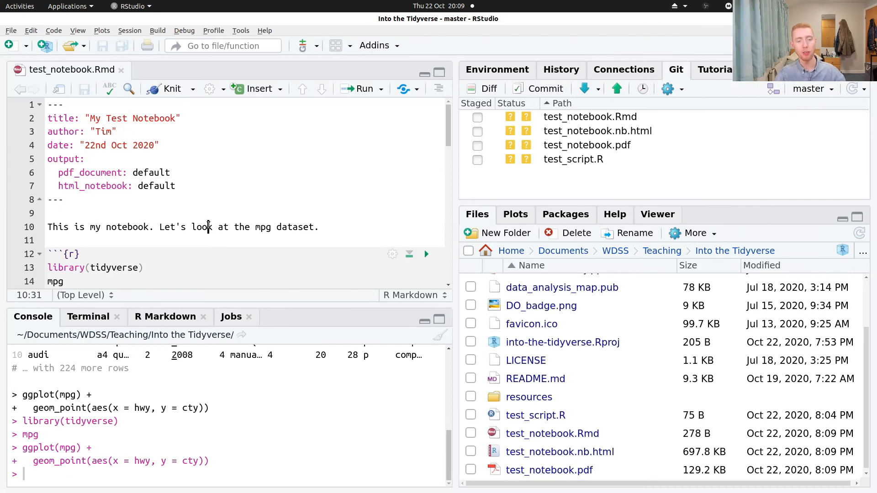
# - Wrap mpg in asterisks for italics in the intro sentence and re-knit the PDF
pyautogui.click(49, 214)
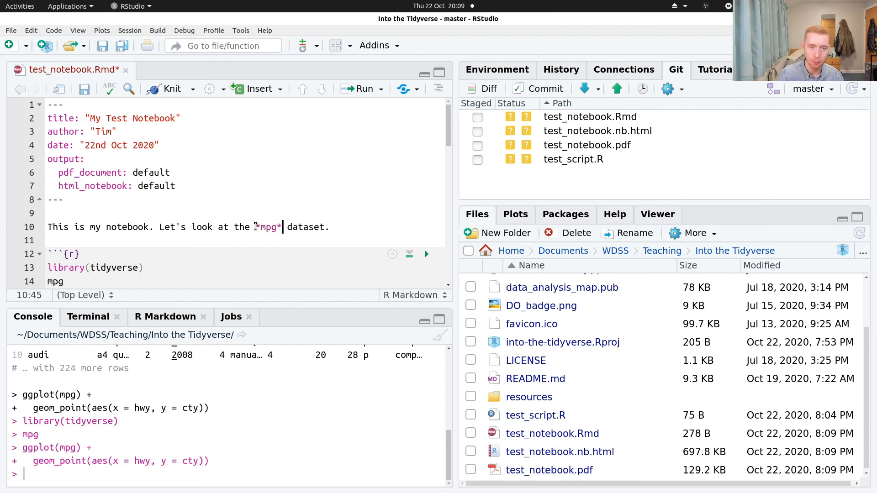
pyautogui.click(49, 213)
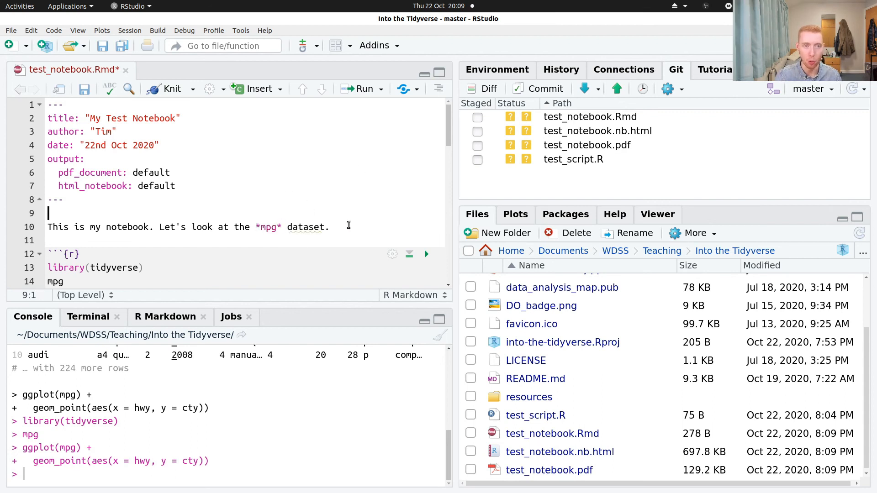
pyautogui.click(262, 226)
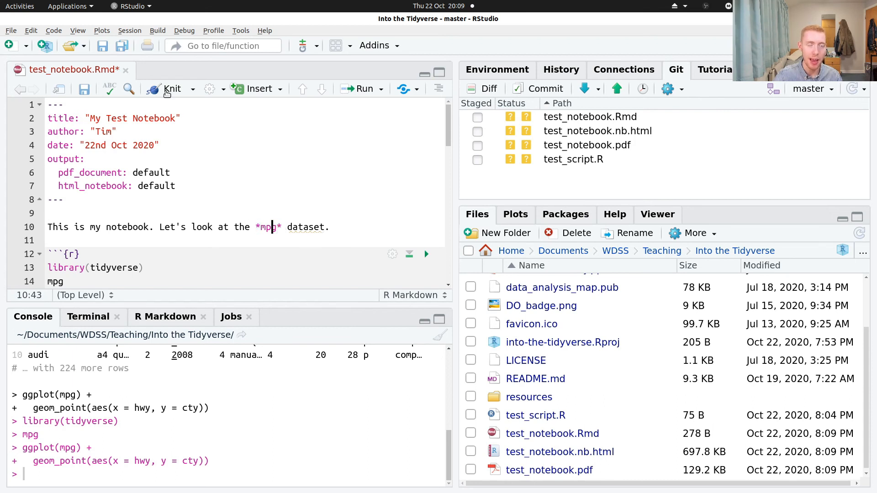
pyautogui.click(172, 89)
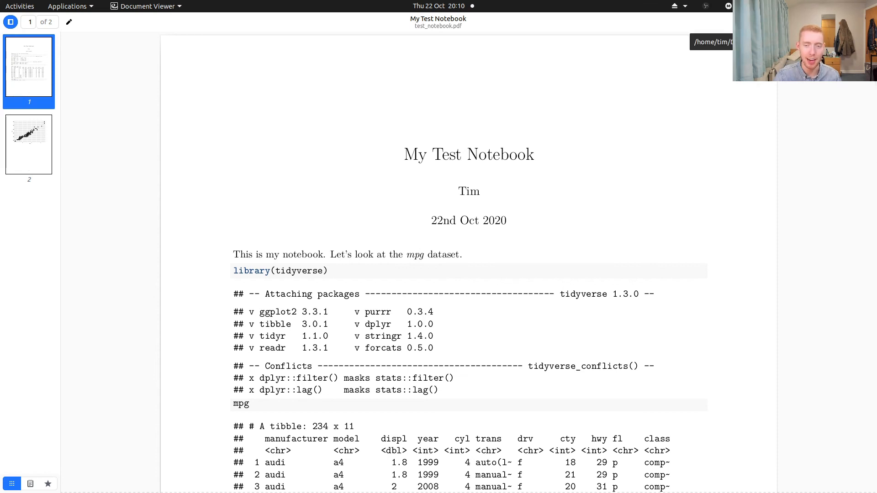
pyautogui.moveTo(554, 252)
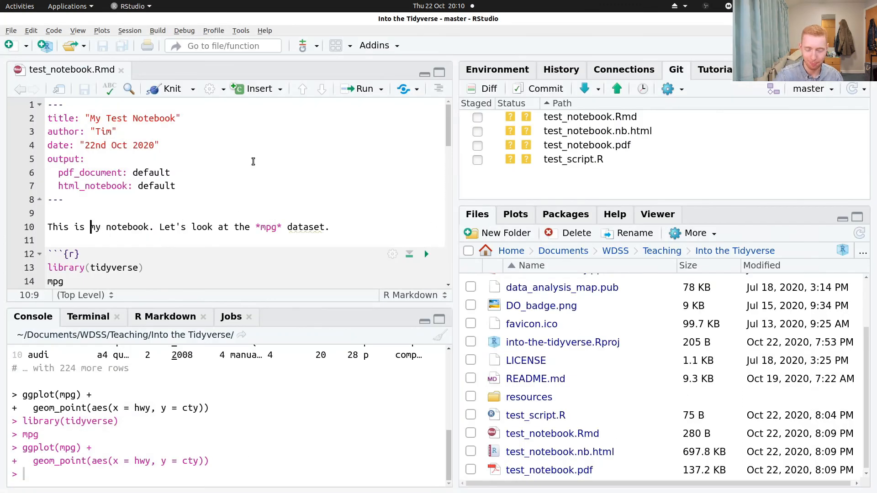
# - Bold "my" with **my** in the intro sentence and bring up the knit output formats
pyautogui.write('**')
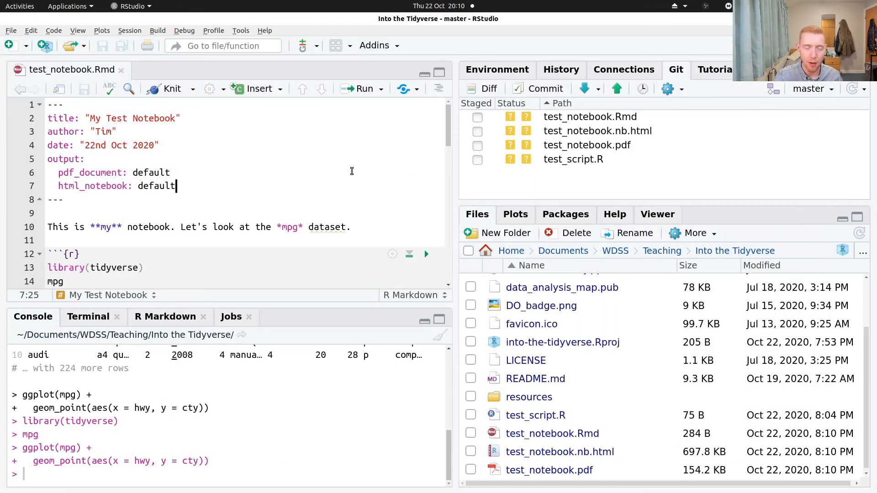
pyautogui.moveTo(266, 190)
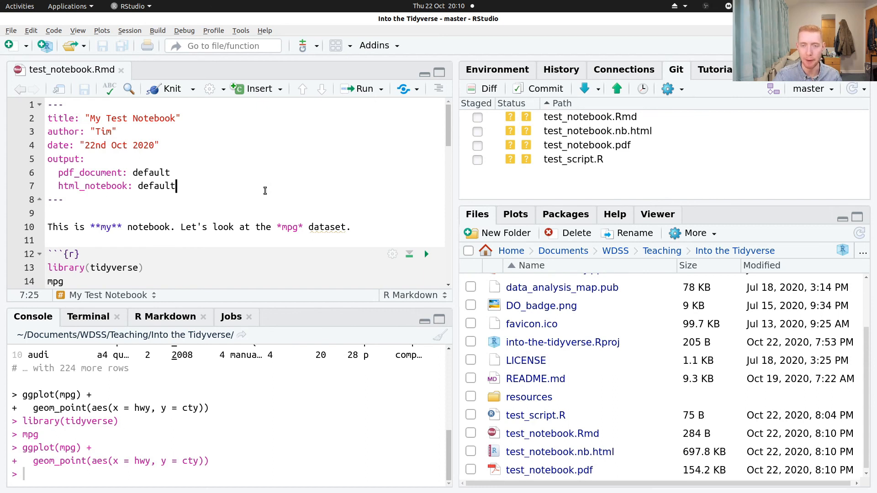
pyautogui.click(201, 227)
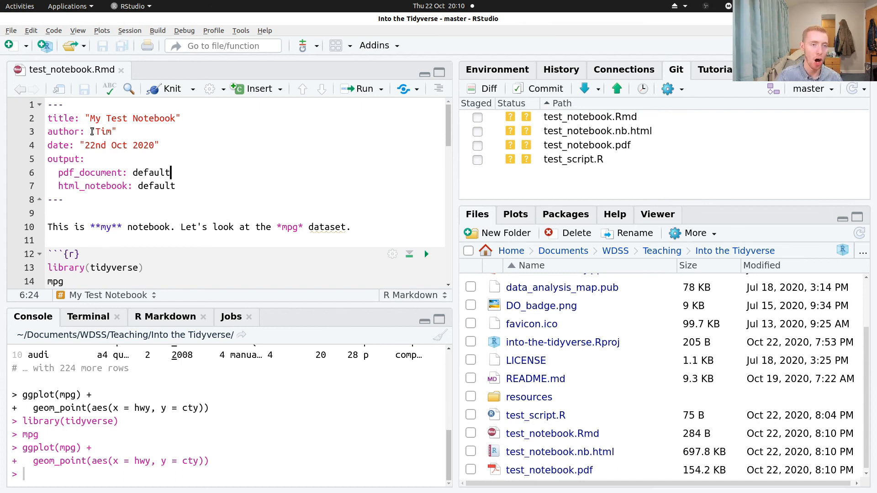
pyautogui.click(194, 89)
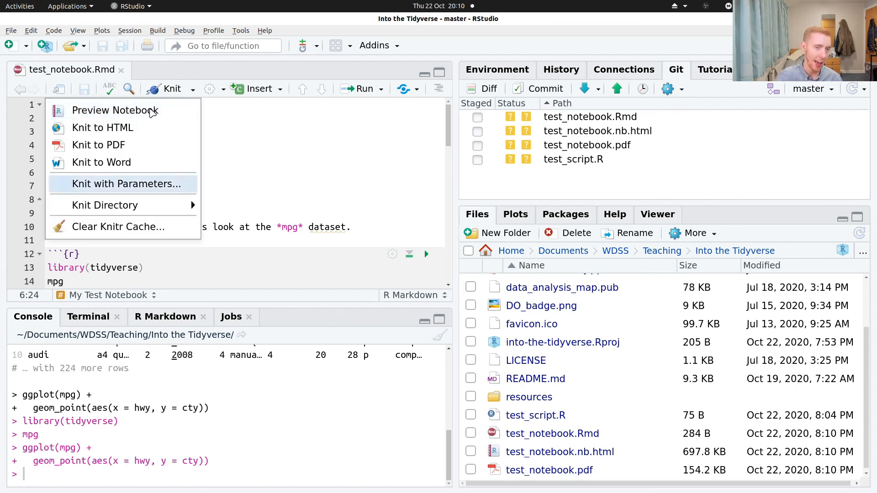
pyautogui.moveTo(345, 152)
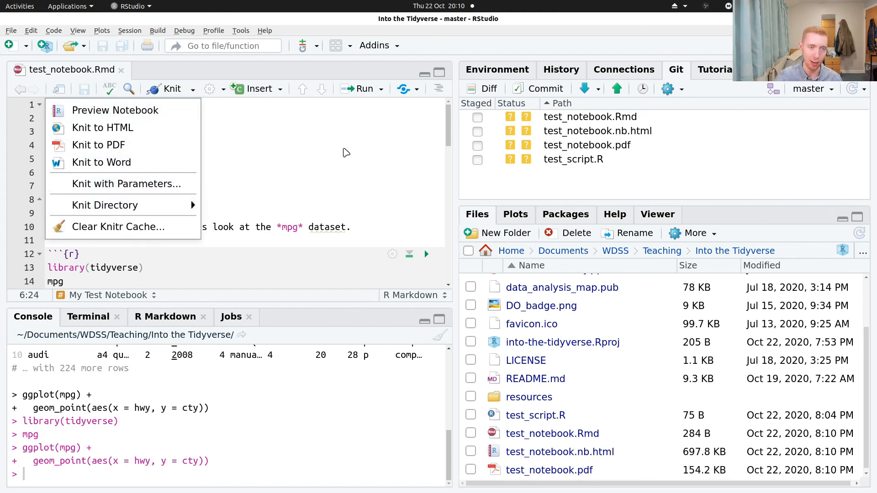